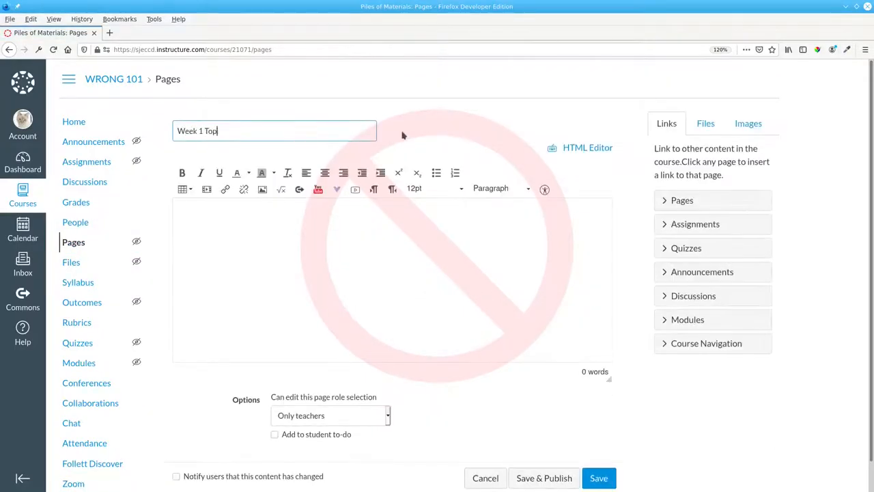
Save the Week 1 Topics page, then create and publish the Week 2 Topics page
{"action": "left_click", "coordinate": [598, 478]}
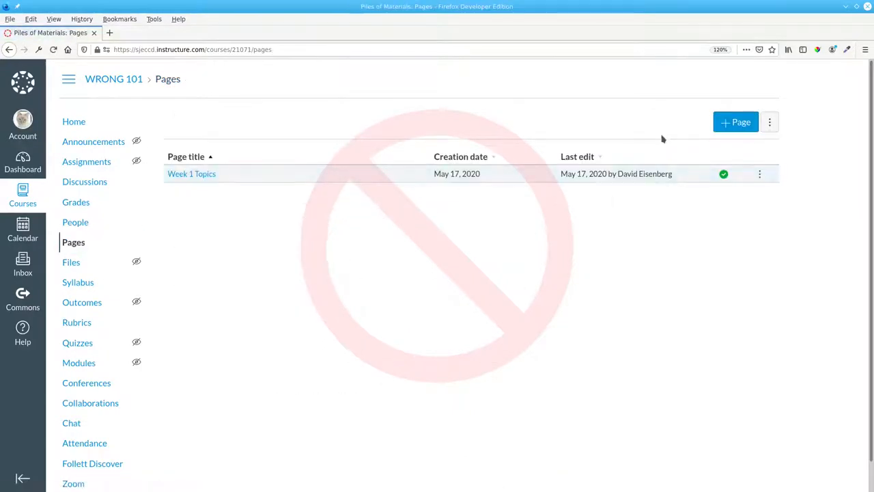
{"action": "left_click", "coordinate": [735, 121]}
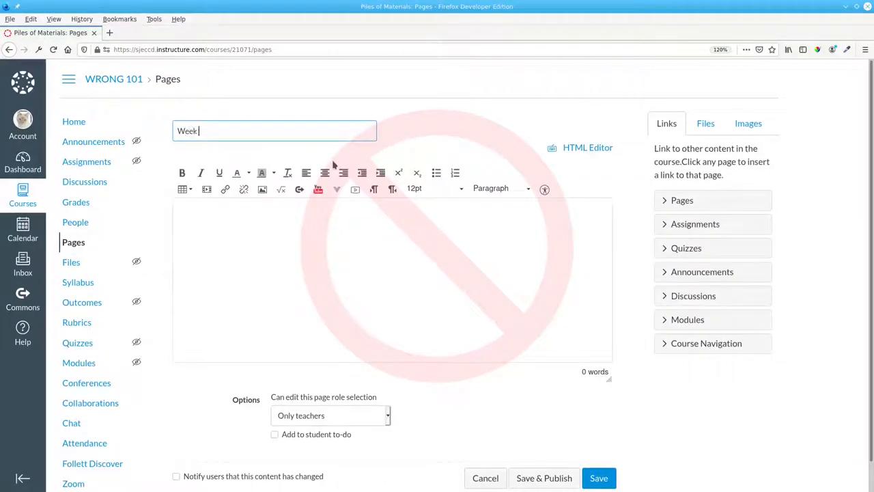
{"action": "type", "text": "2 Topics"}
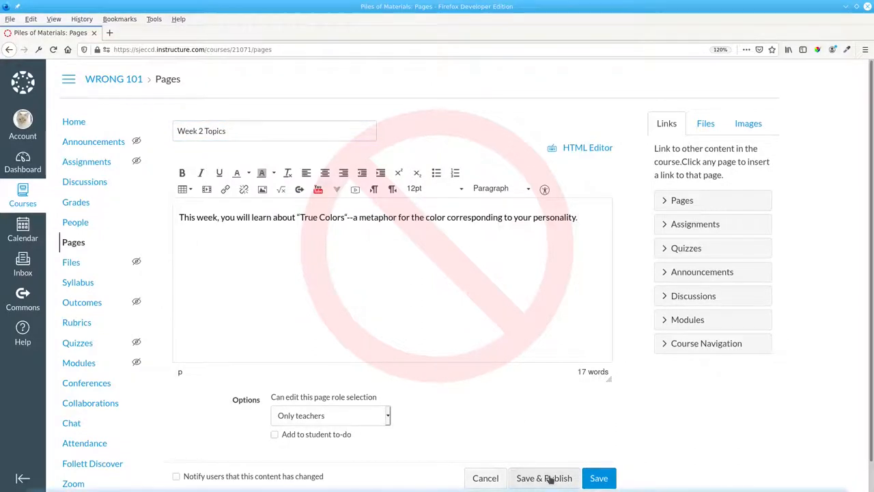
{"action": "left_click", "coordinate": [544, 478]}
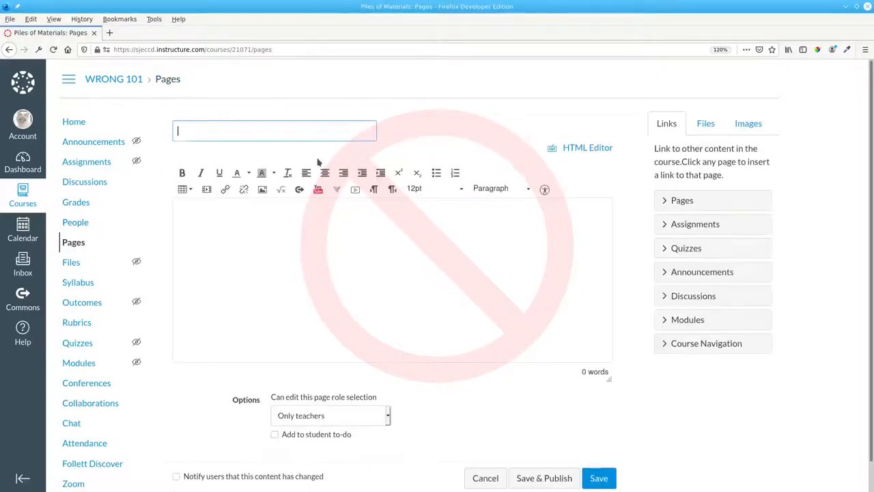
Create and publish the Week 3 Topics page and view the Values, Attitudes, and Beliefs page
{"action": "type", "text": "Week 3 Topics"}
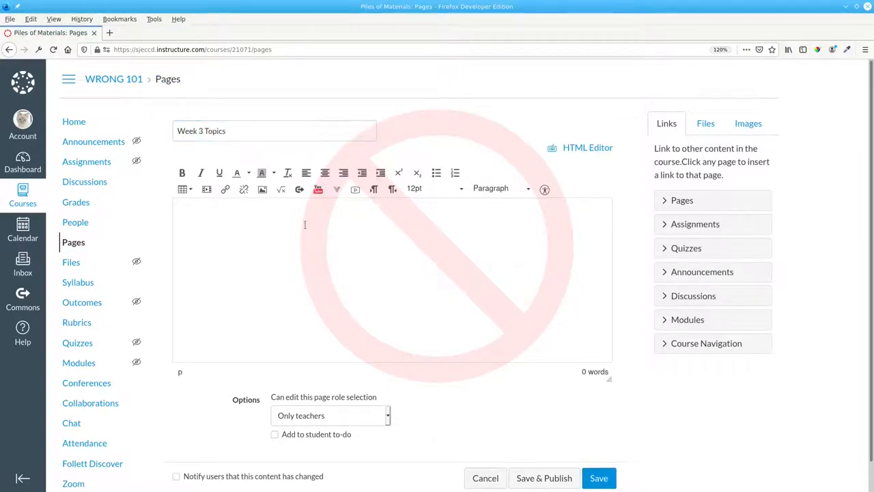
{"action": "left_click", "coordinate": [599, 478]}
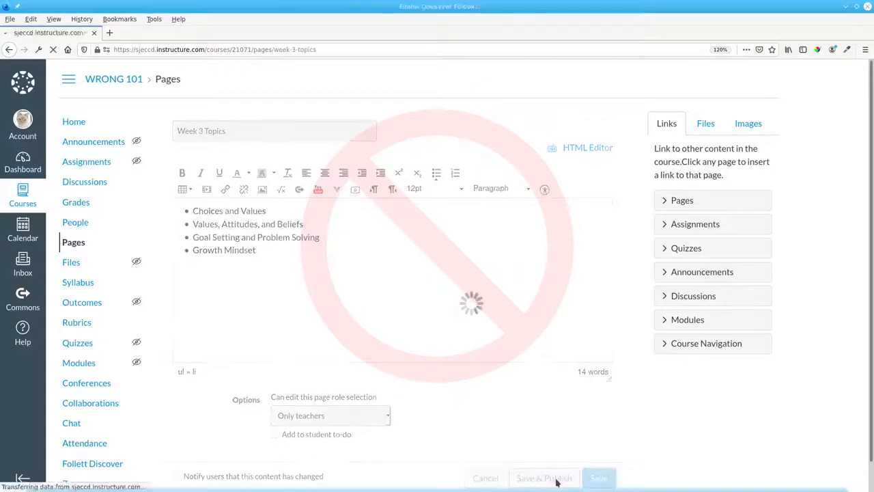
{"action": "left_click", "coordinate": [599, 479]}
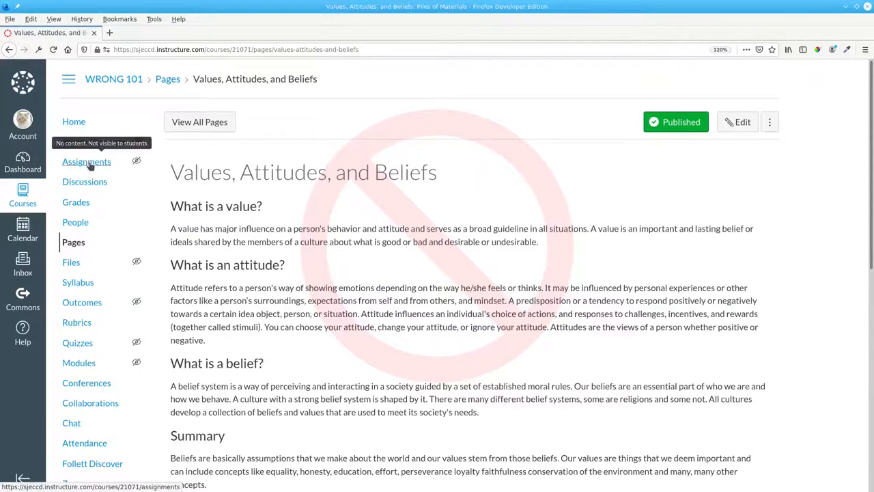
Create and publish the Getting to Know You assignment in WRONG 101
{"action": "left_click", "coordinate": [87, 162]}
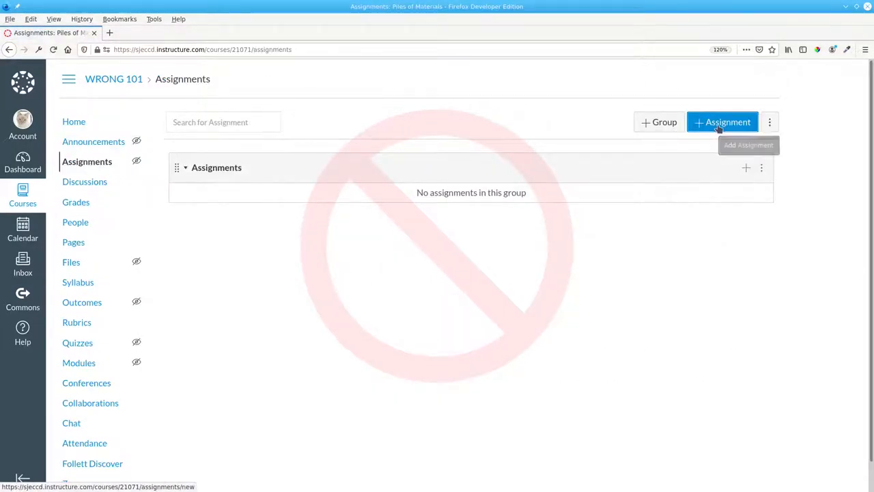
{"action": "left_click", "coordinate": [723, 121]}
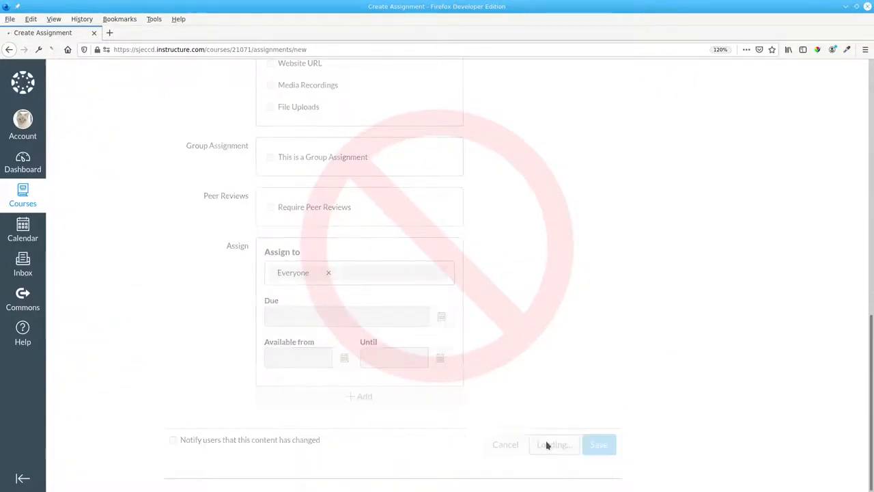
{"action": "left_click", "coordinate": [598, 445]}
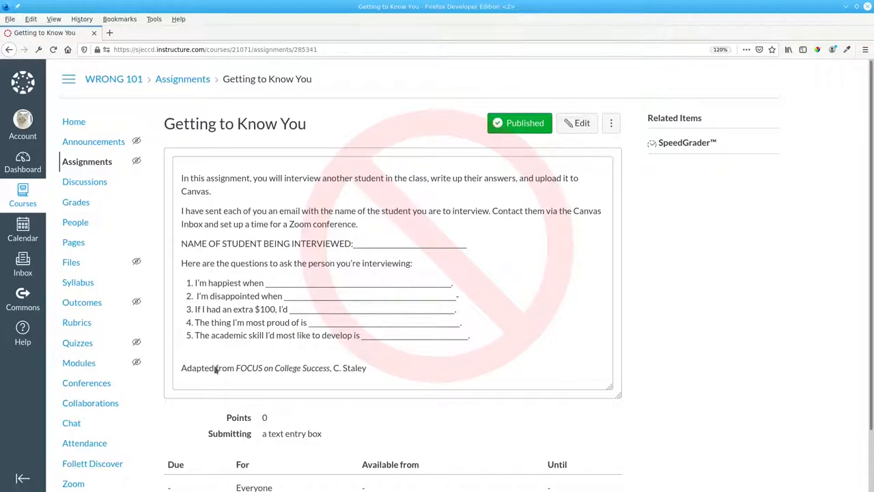
Create and publish a second assignment in WRONG 101's Assignments list
{"action": "left_click", "coordinate": [183, 78]}
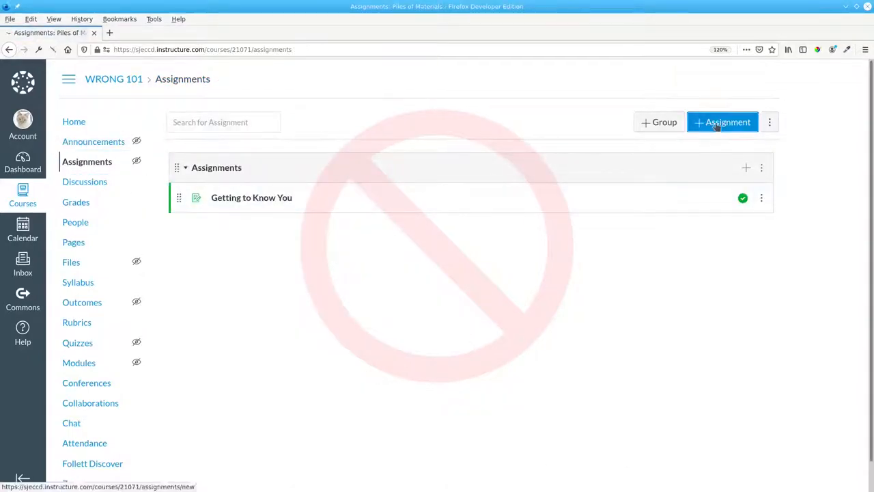
{"action": "left_click", "coordinate": [723, 122]}
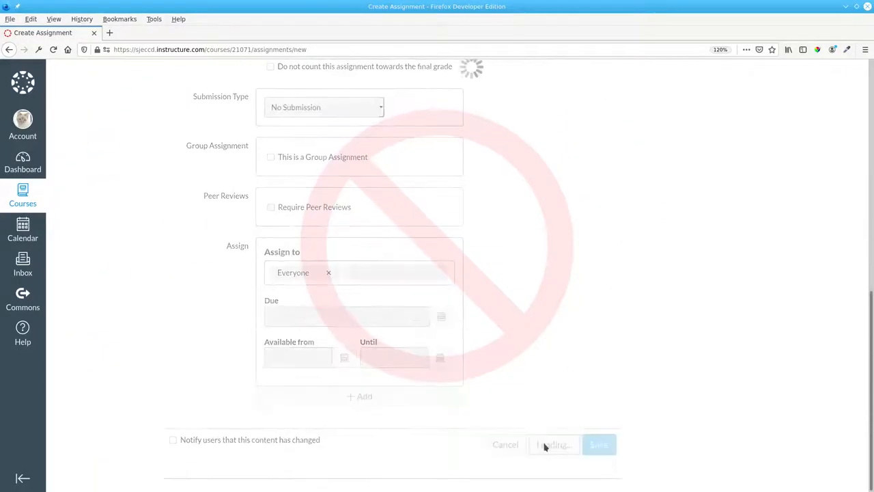
{"action": "left_click", "coordinate": [599, 446]}
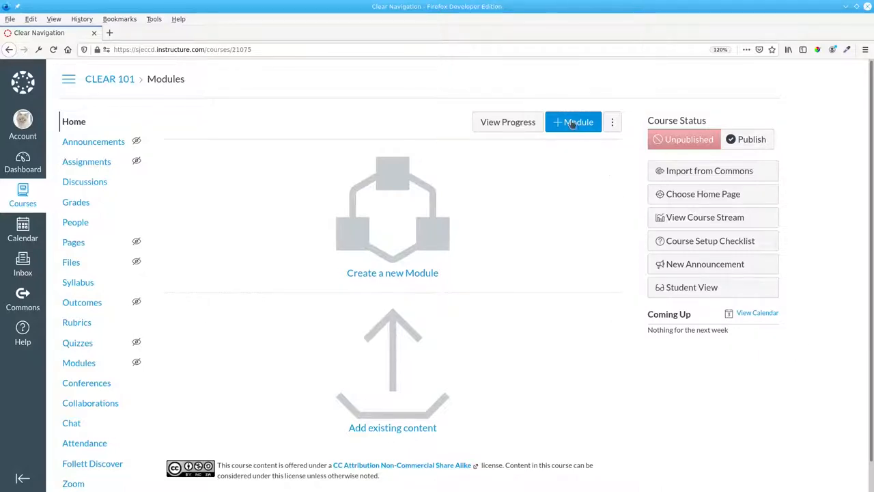
Add an empty module named Week 1 to CLEAR 101
{"action": "left_click", "coordinate": [574, 121]}
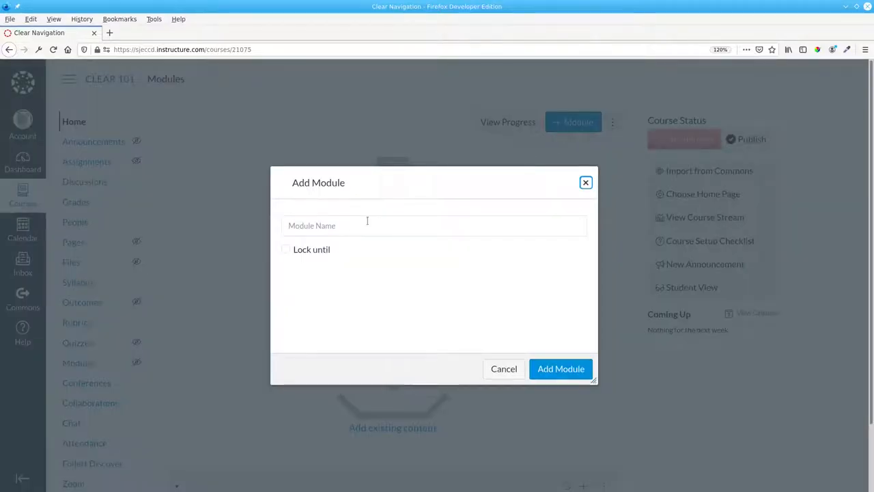
{"action": "left_click", "coordinate": [434, 225]}
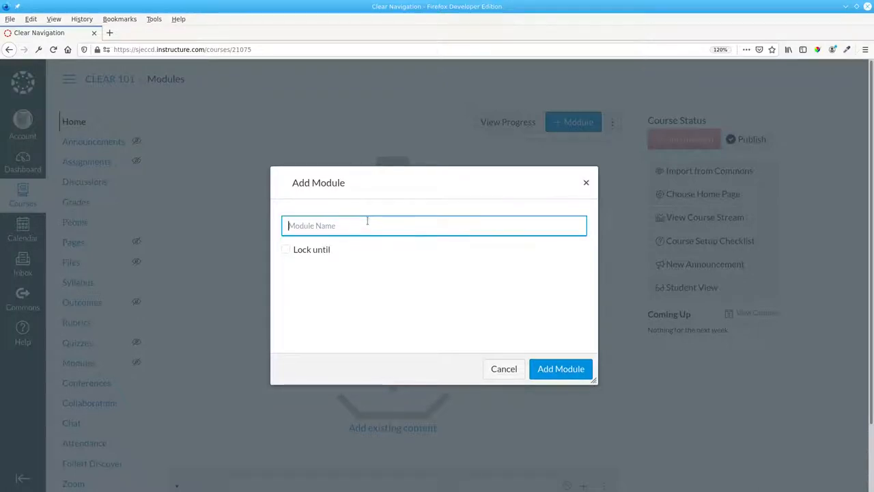
{"action": "type", "text": "Week 1"}
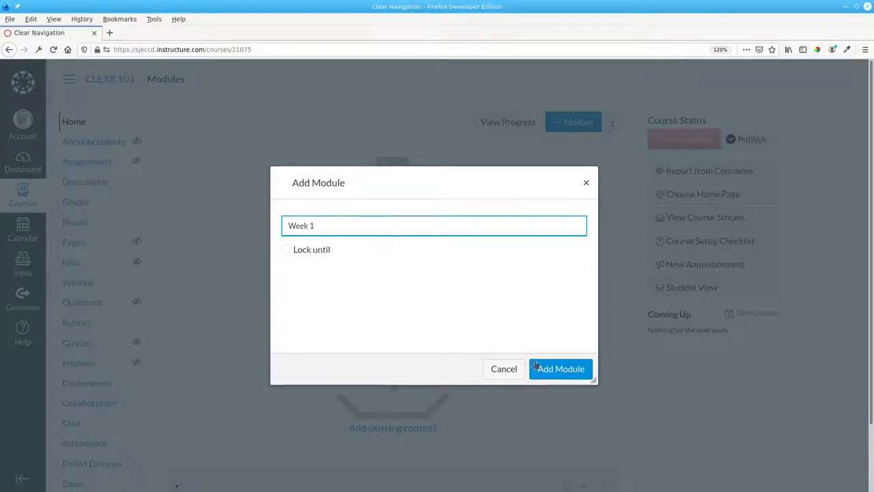
{"action": "left_click", "coordinate": [560, 369]}
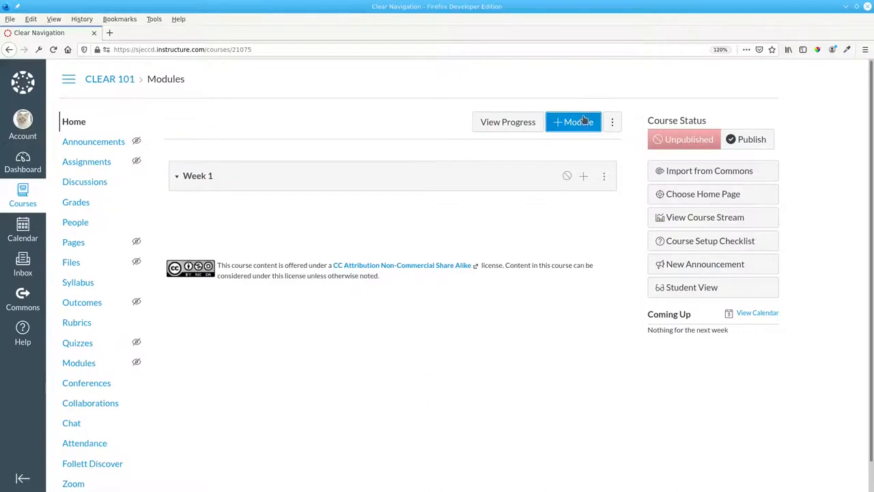
Add a second empty module named Week 2
{"action": "left_click", "coordinate": [574, 121]}
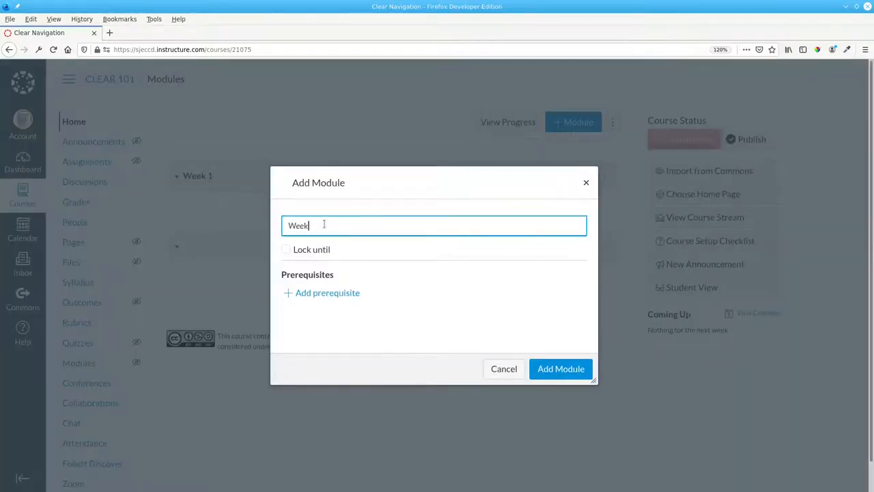
{"action": "type", "text": "2"}
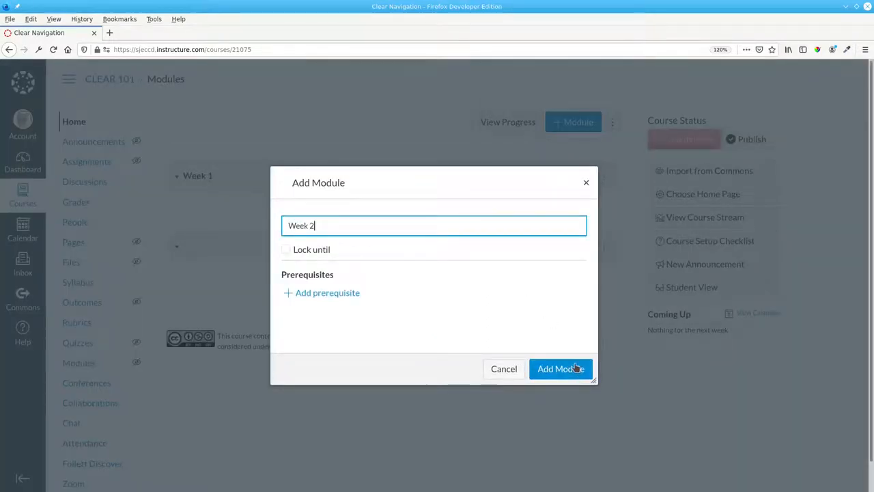
{"action": "left_click", "coordinate": [560, 369]}
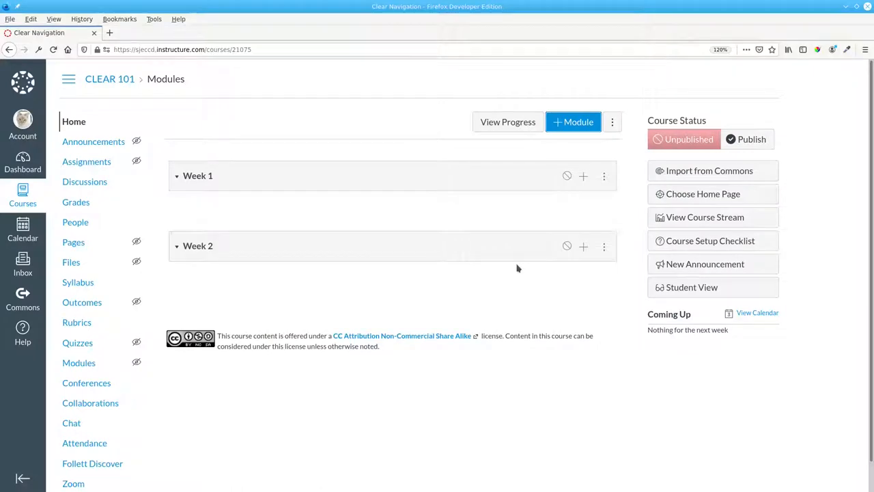
{"action": "mouse_move", "coordinate": [585, 178]}
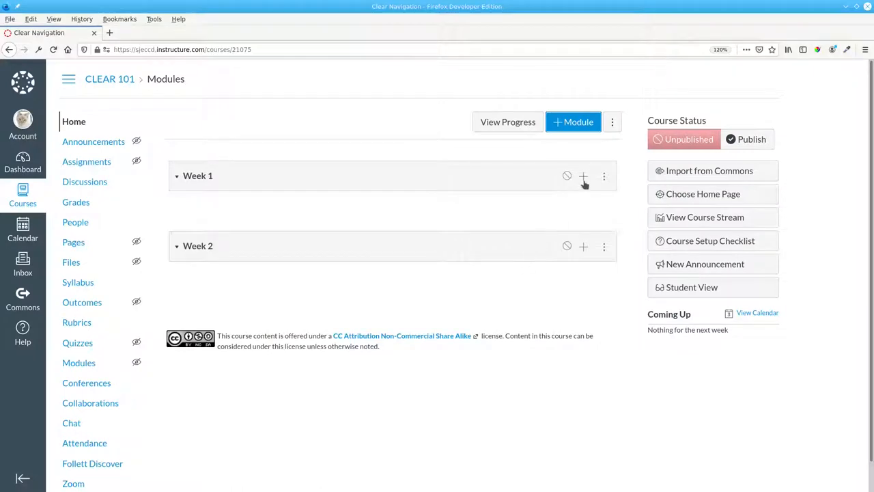
Add a new page named Week 1 Topics to the Week 1 module
{"action": "left_click", "coordinate": [583, 176]}
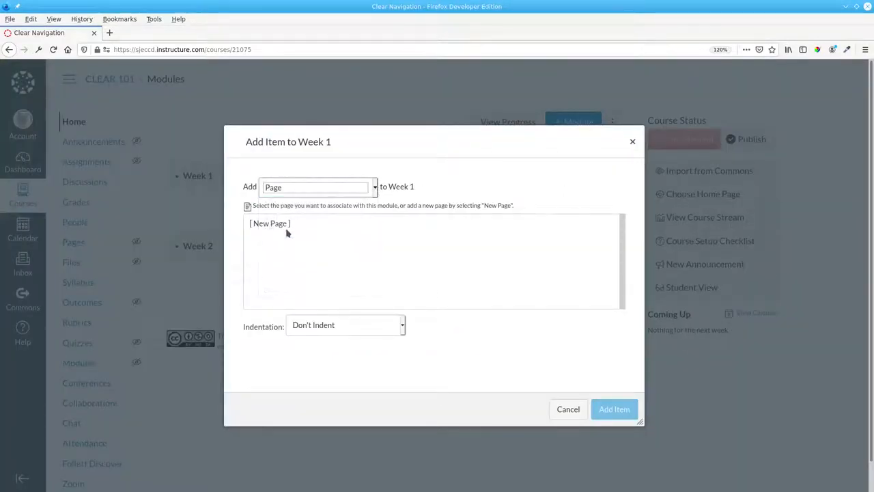
{"action": "left_click", "coordinate": [270, 224]}
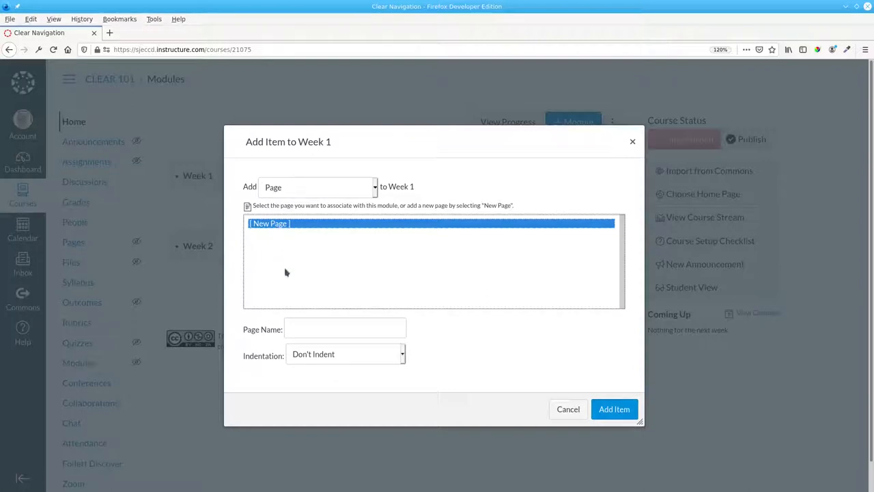
{"action": "type", "text": "Week"}
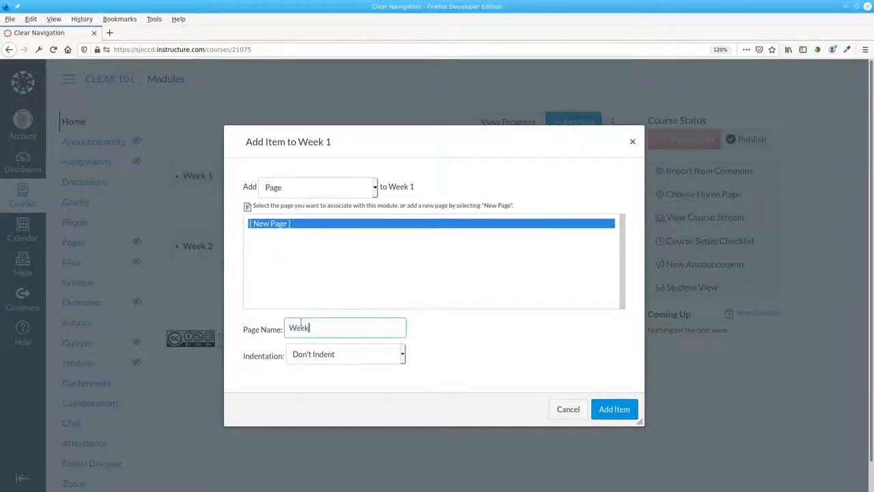
{"action": "type", "text": "1 Topics"}
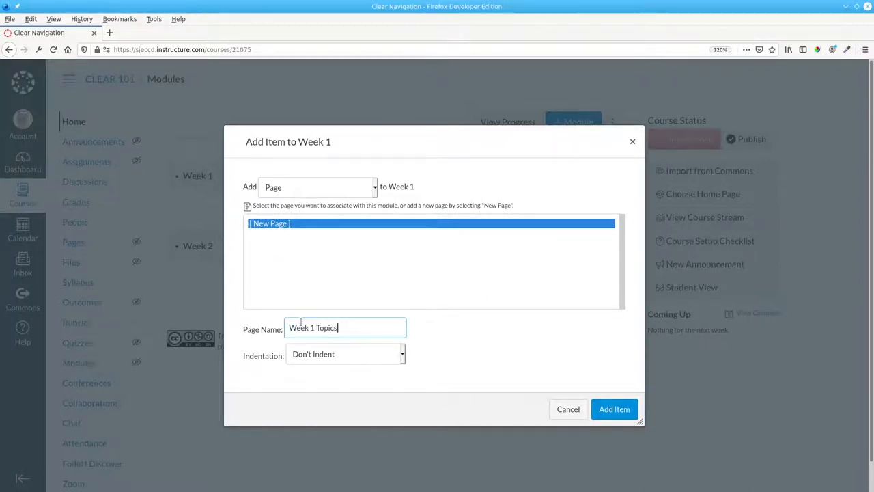
{"action": "left_click", "coordinate": [614, 408]}
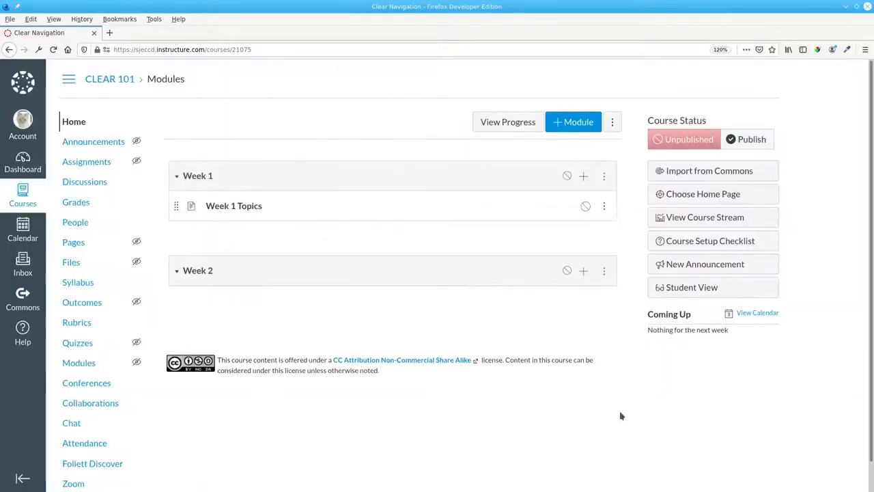
Fill the Week 1 Topics page with the welcome and activity list, save it, and return to Modules
{"action": "left_click", "coordinate": [233, 205]}
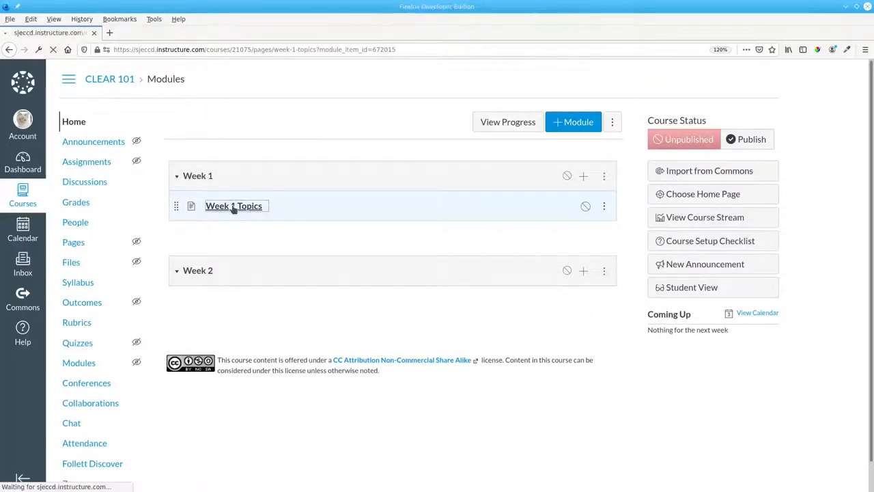
{"action": "left_click", "coordinate": [234, 205]}
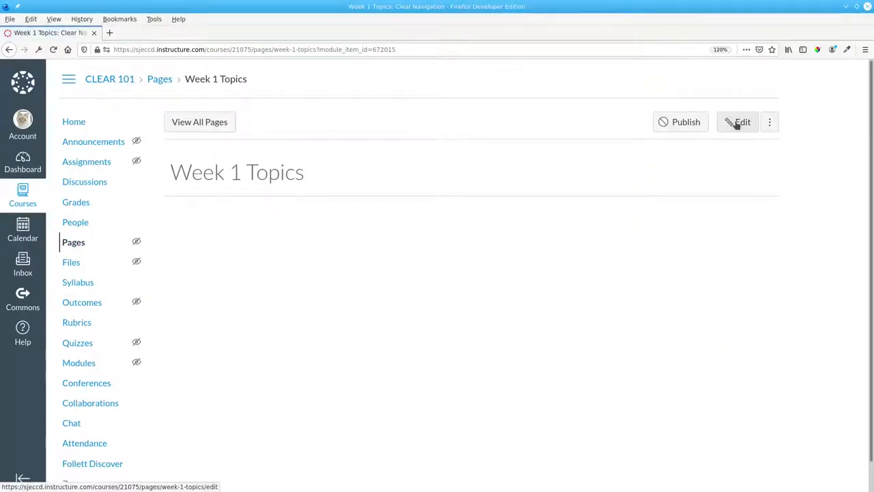
{"action": "left_click", "coordinate": [738, 122]}
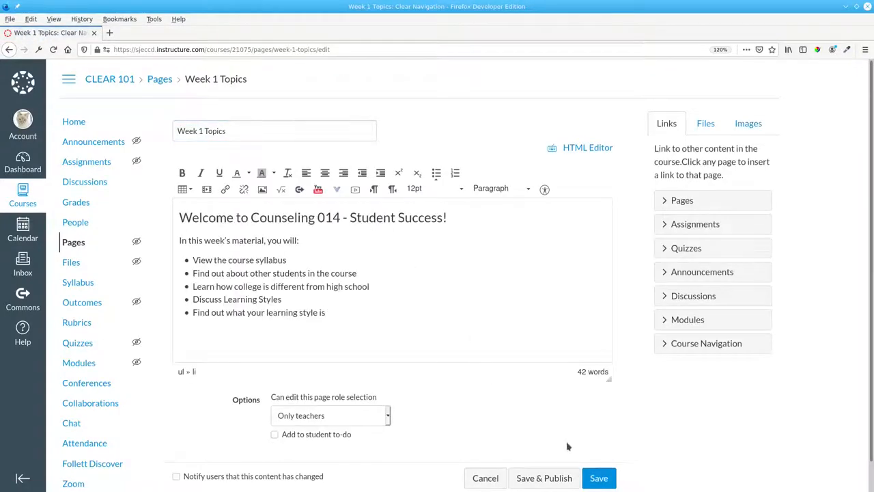
{"action": "left_click", "coordinate": [599, 478]}
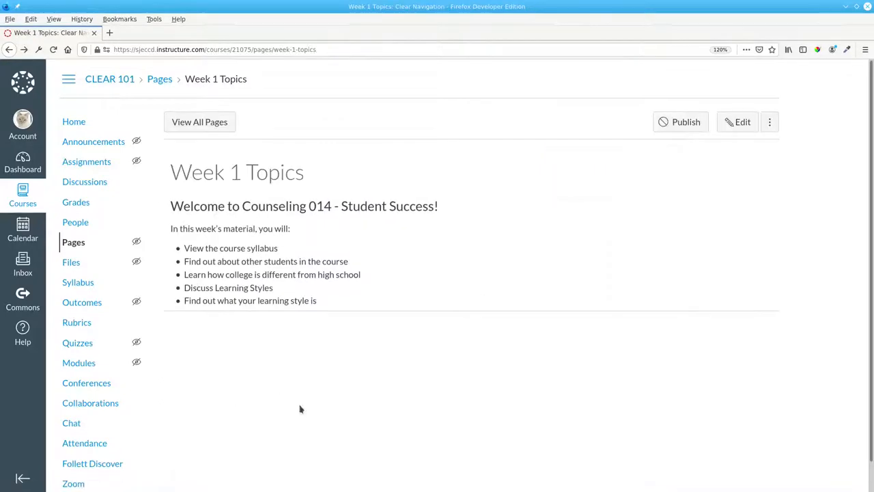
{"action": "left_click", "coordinate": [79, 363]}
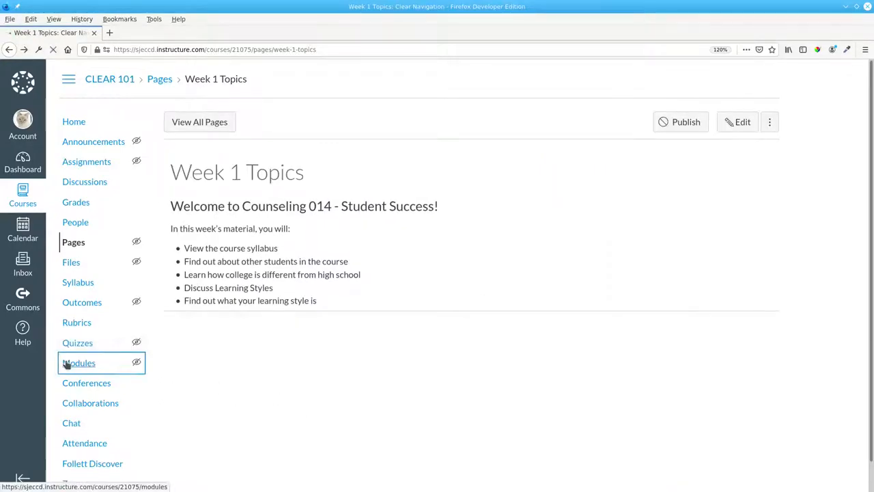
{"action": "left_click", "coordinate": [79, 363]}
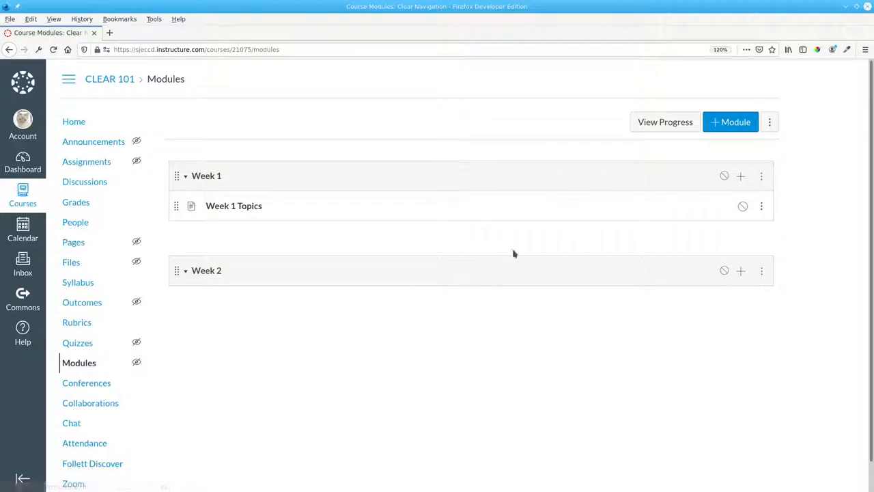
Add a new assignment named Getting to Know You to the Week 1 module
{"action": "left_click", "coordinate": [740, 175]}
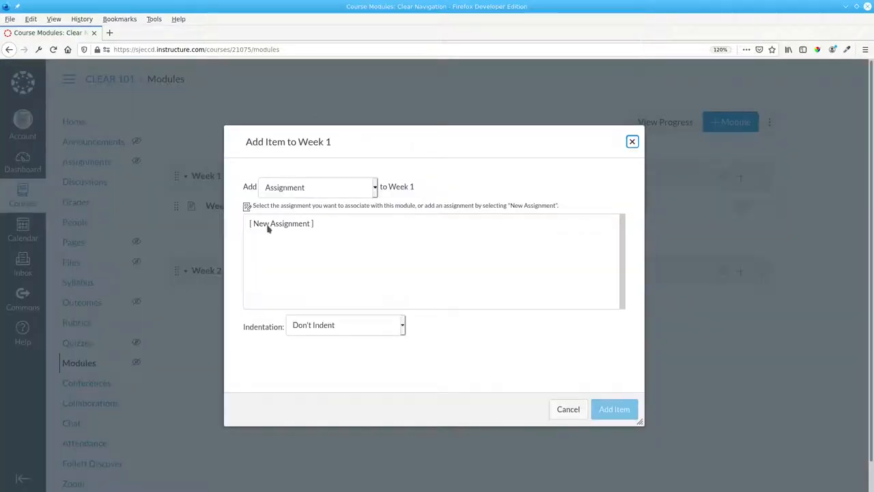
{"action": "left_click", "coordinate": [281, 224]}
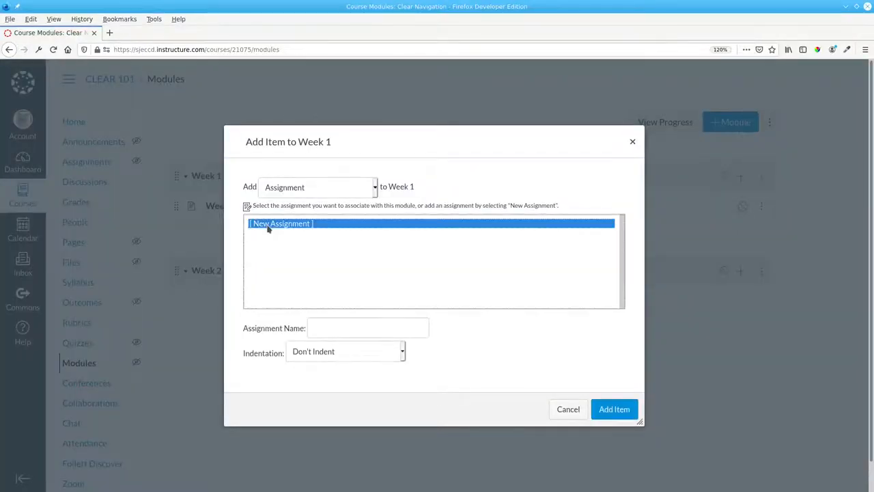
{"action": "left_click", "coordinate": [367, 328]}
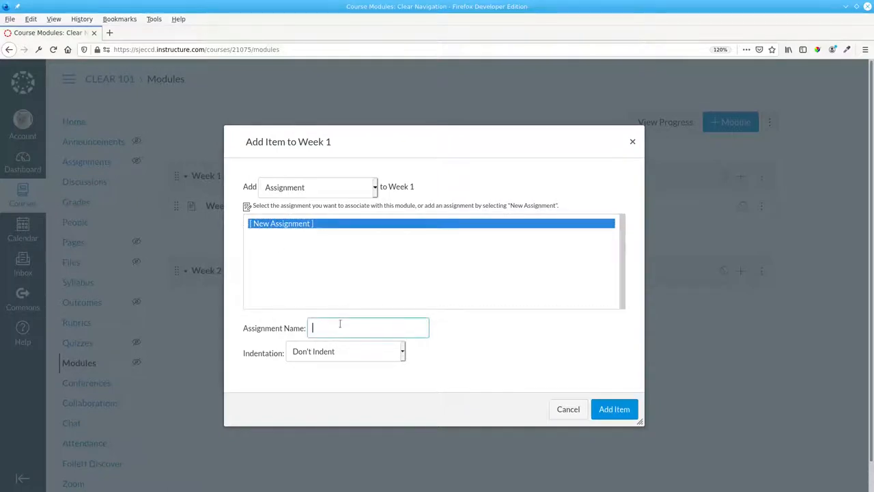
{"action": "type", "text": "Getting to Know"}
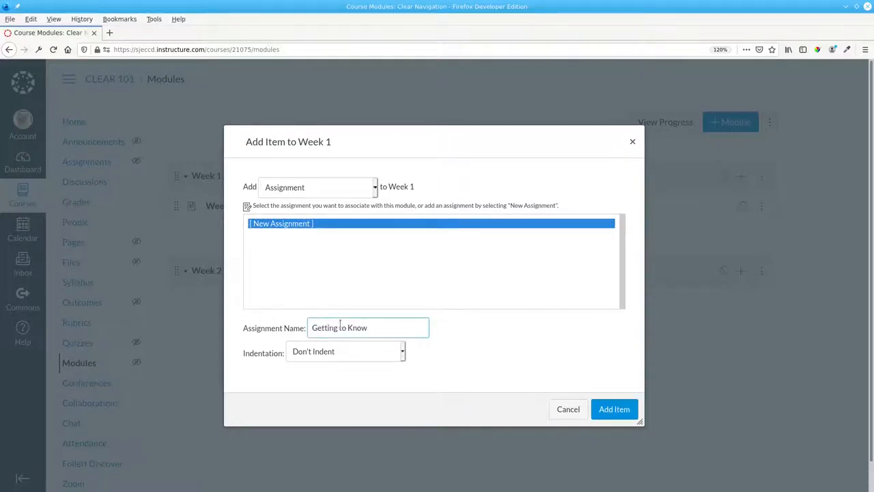
{"action": "left_click", "coordinate": [614, 410]}
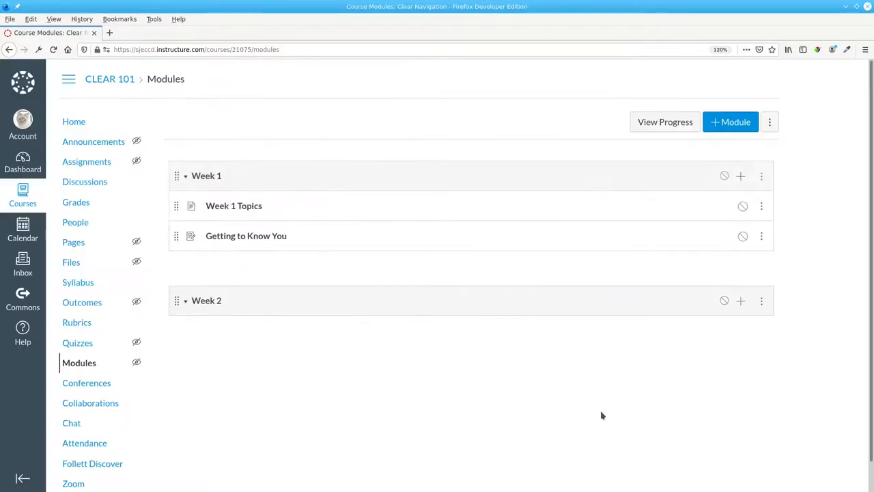
Give Getting to Know You its interview instructions with Online Text Entry submissions and save it
{"action": "left_click", "coordinate": [246, 235]}
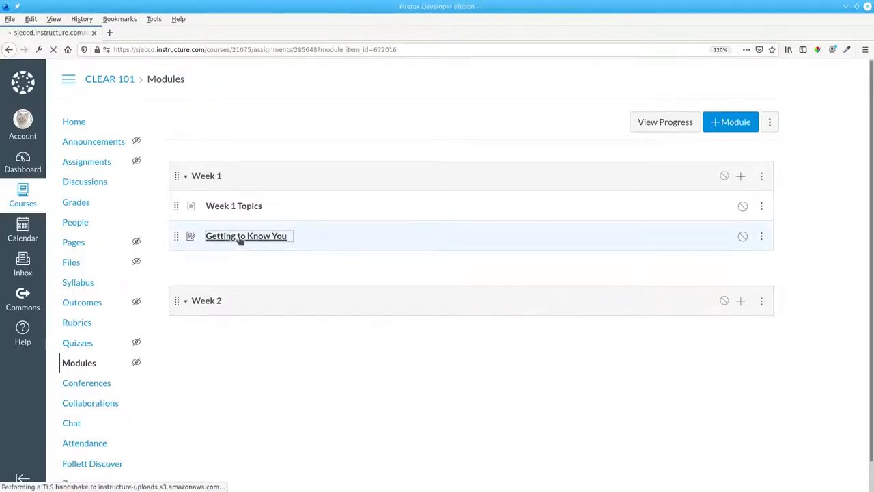
{"action": "left_click", "coordinate": [246, 235]}
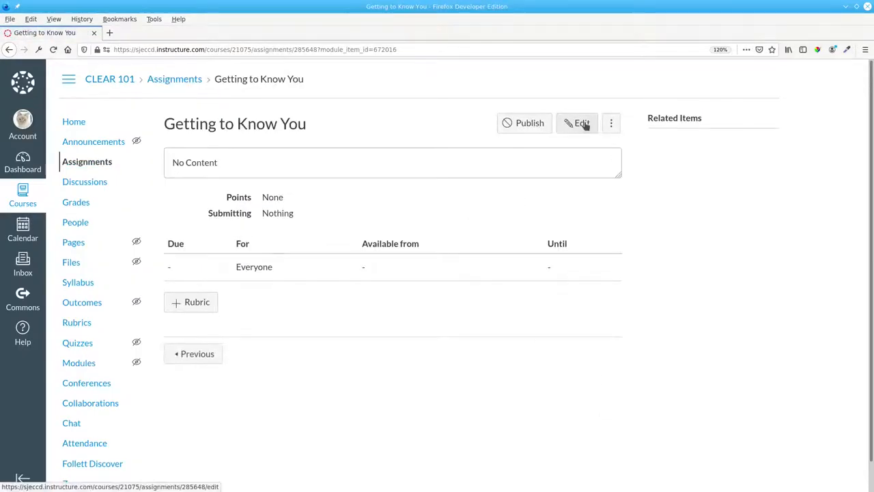
{"action": "left_click", "coordinate": [576, 123]}
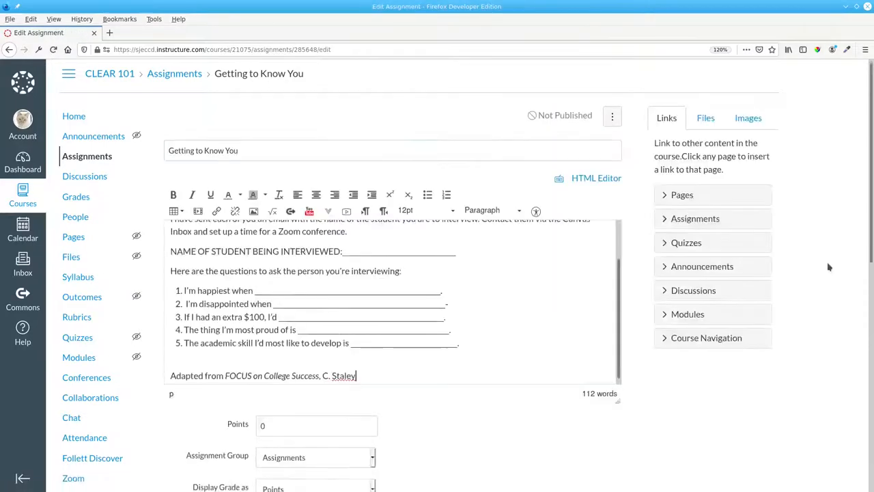
{"action": "left_click", "coordinate": [325, 375]}
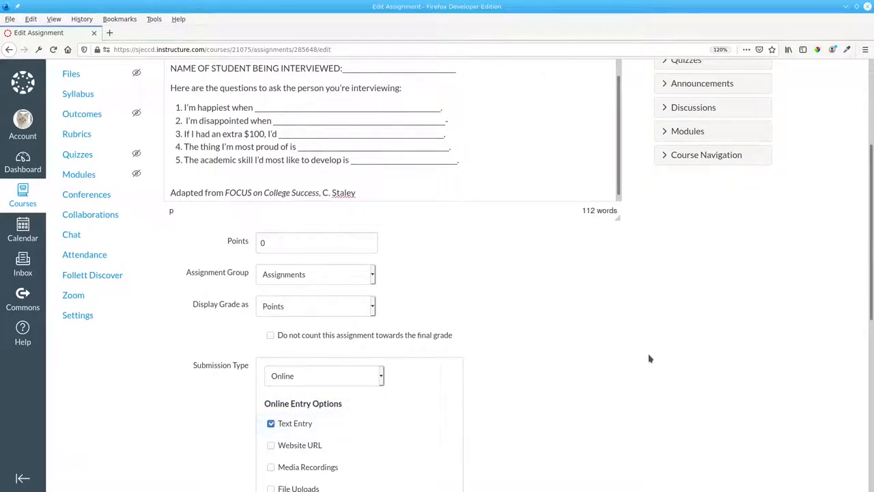
{"action": "scroll", "scroll_direction": "down", "scroll_amount": 3}
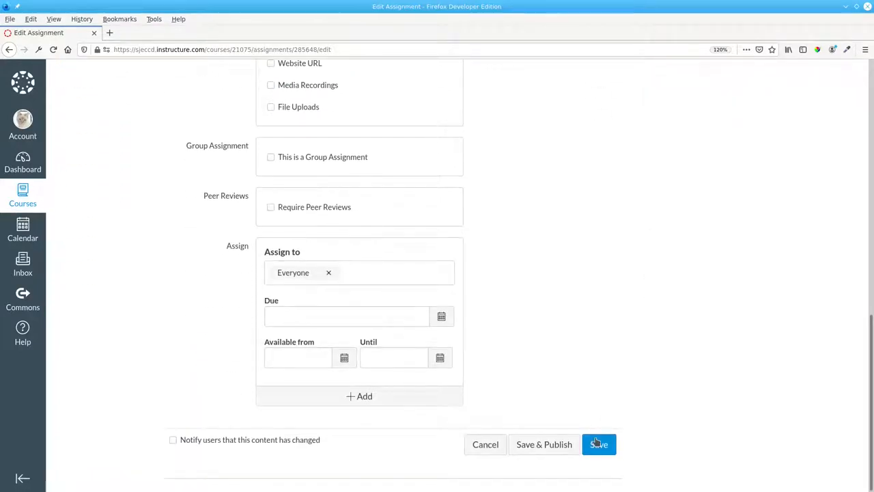
{"action": "left_click", "coordinate": [598, 444]}
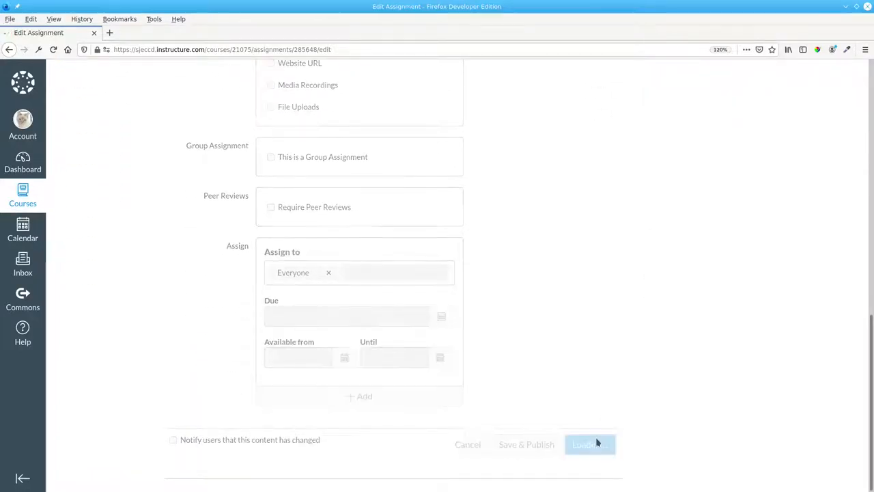
{"action": "left_click", "coordinate": [590, 446]}
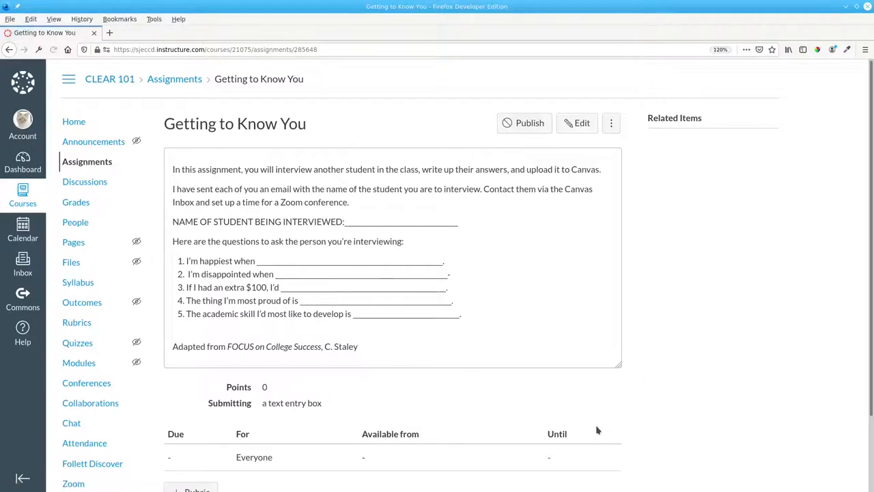
{"action": "left_click", "coordinate": [79, 363]}
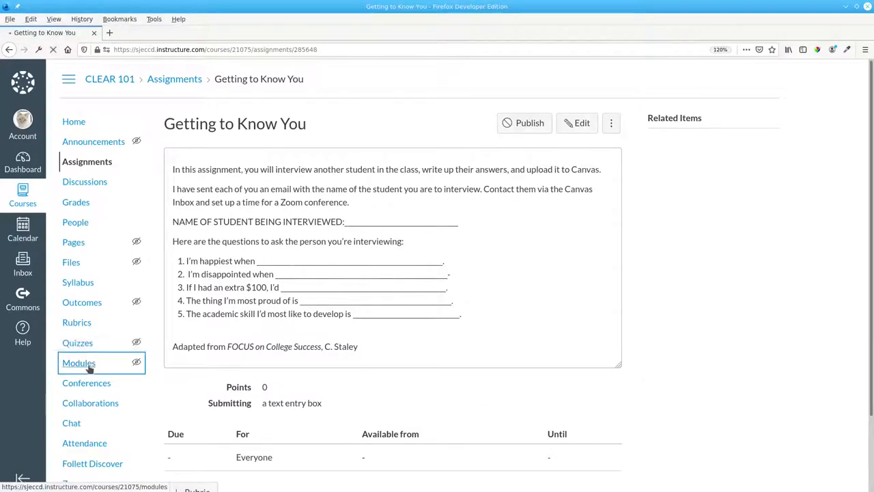
Add a new assignment named Canvas Inbox Check to the Week 1 module after Getting to Know You
{"action": "left_click", "coordinate": [79, 363]}
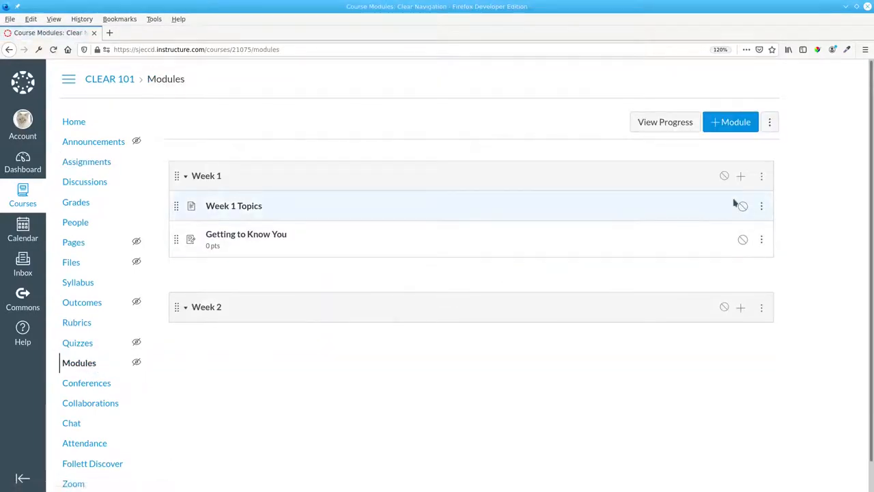
{"action": "left_click", "coordinate": [740, 175]}
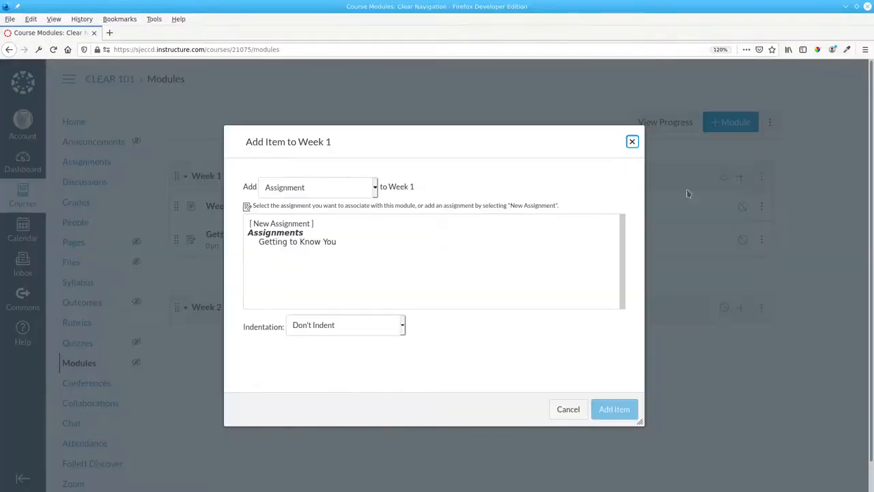
{"action": "left_click", "coordinate": [281, 224]}
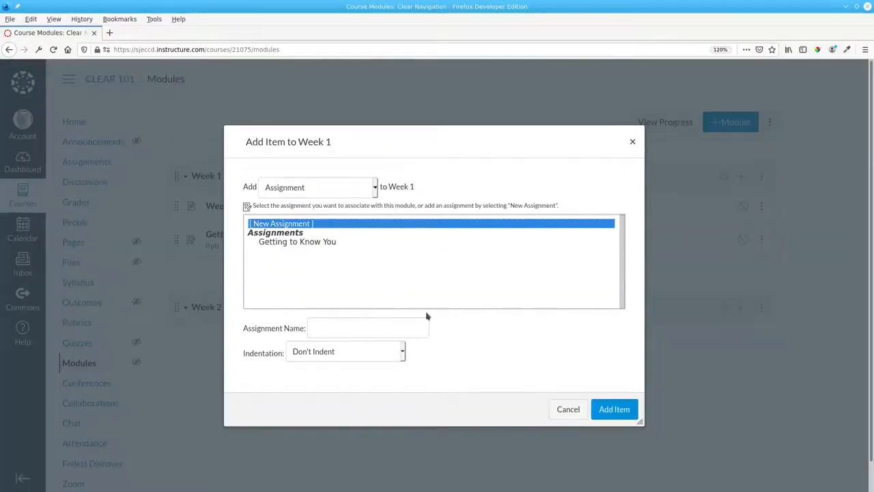
{"action": "type", "text": "Canv"}
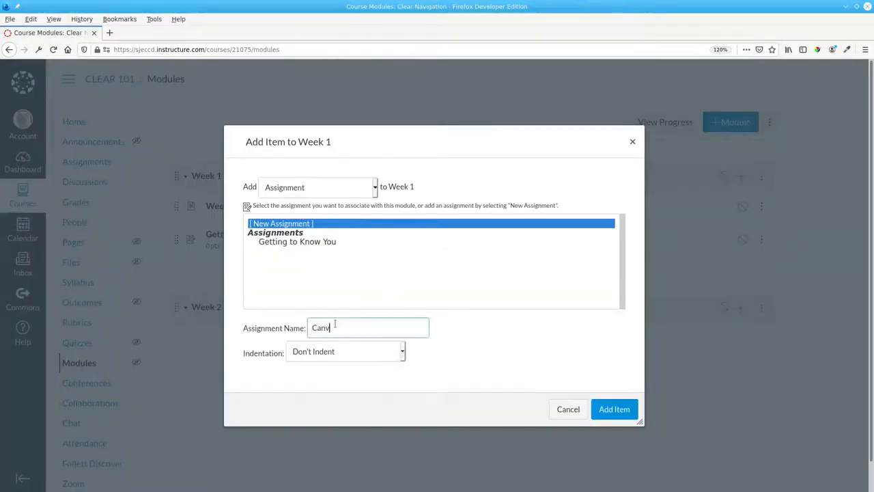
{"action": "type", "text": "as Inbox C"}
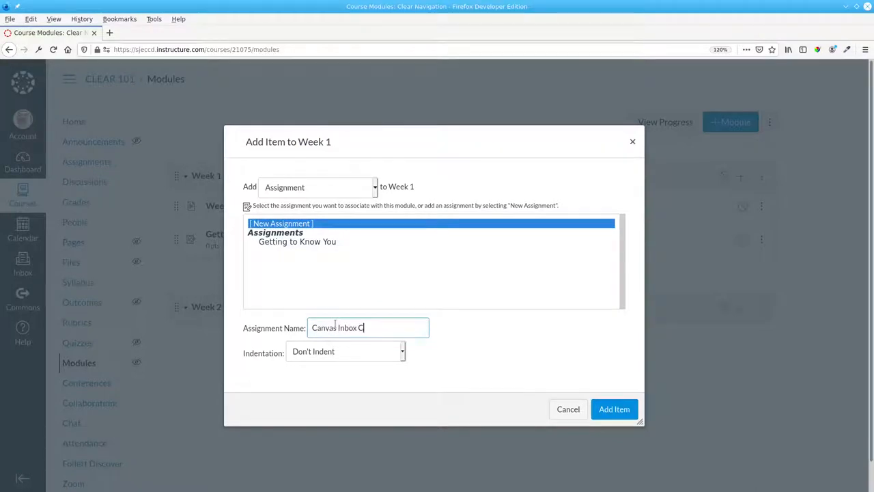
{"action": "left_click", "coordinate": [614, 410]}
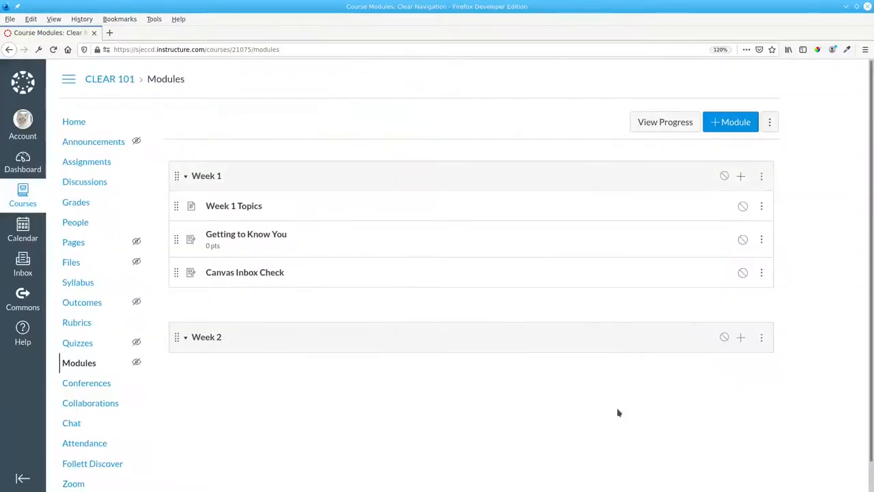
Save Canvas Inbox Check with instructions to send a message through the Canvas inbox
{"action": "left_click", "coordinate": [245, 272]}
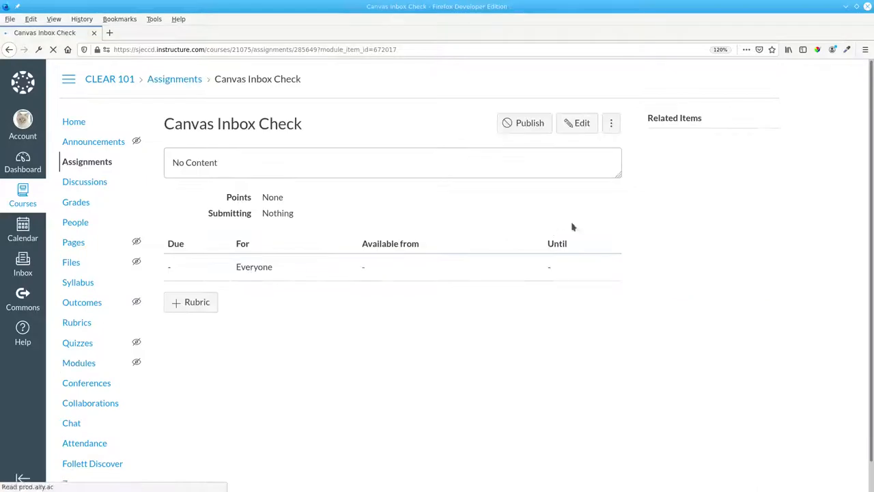
{"action": "left_click", "coordinate": [577, 123]}
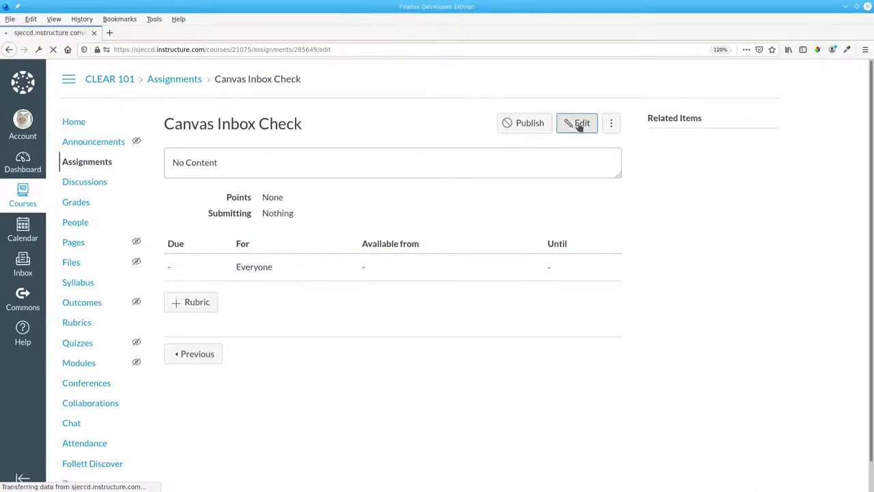
{"action": "left_click", "coordinate": [576, 123]}
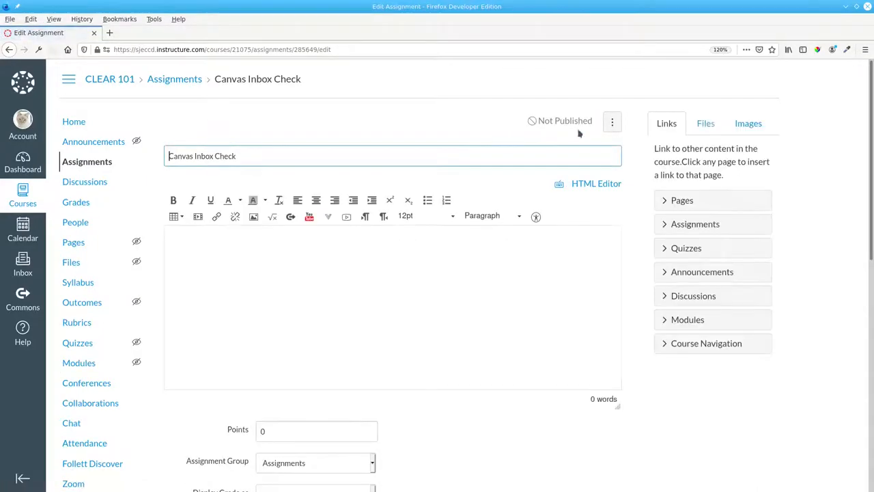
{"action": "scroll", "scroll_direction": "down", "scroll_amount": 3}
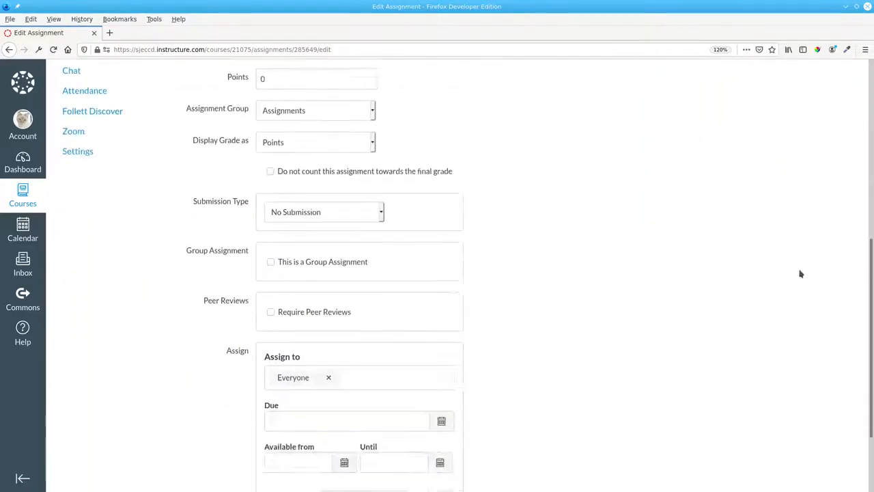
{"action": "left_click", "coordinate": [590, 444]}
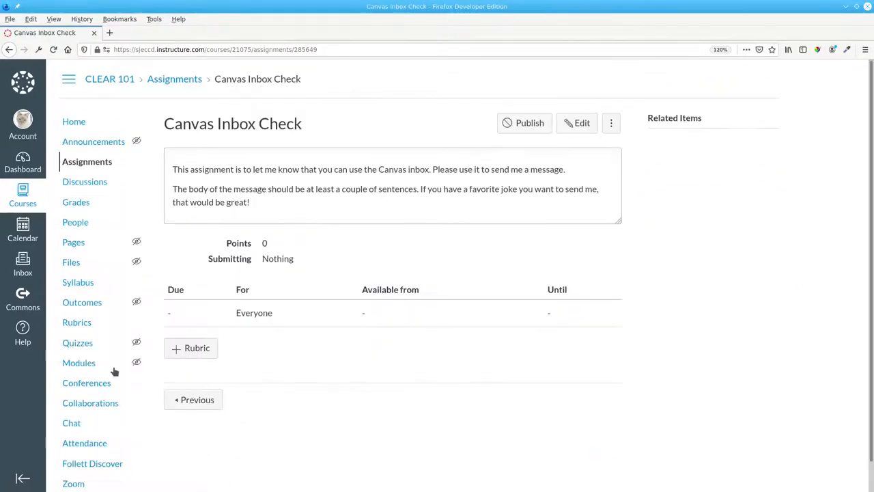
Return to CLEAR 101's Modules page listing the Week 1 and Week 2 items
{"action": "left_click", "coordinate": [79, 364]}
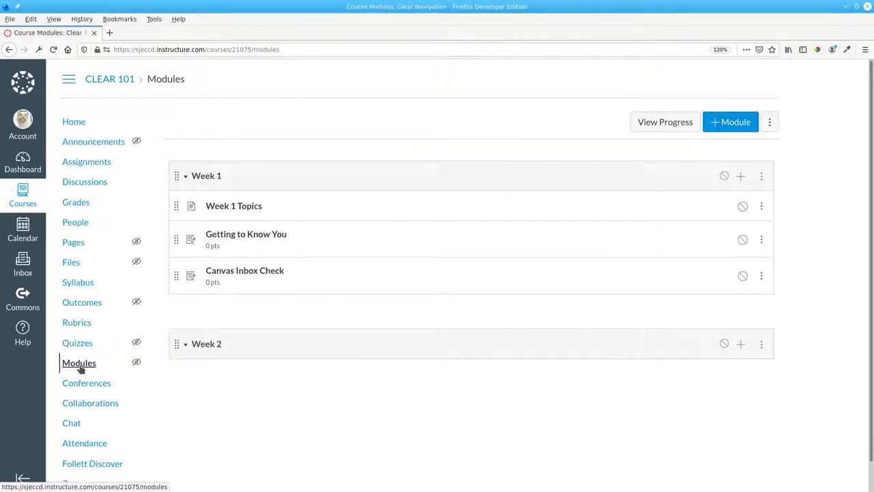
{"action": "mouse_move", "coordinate": [298, 421]}
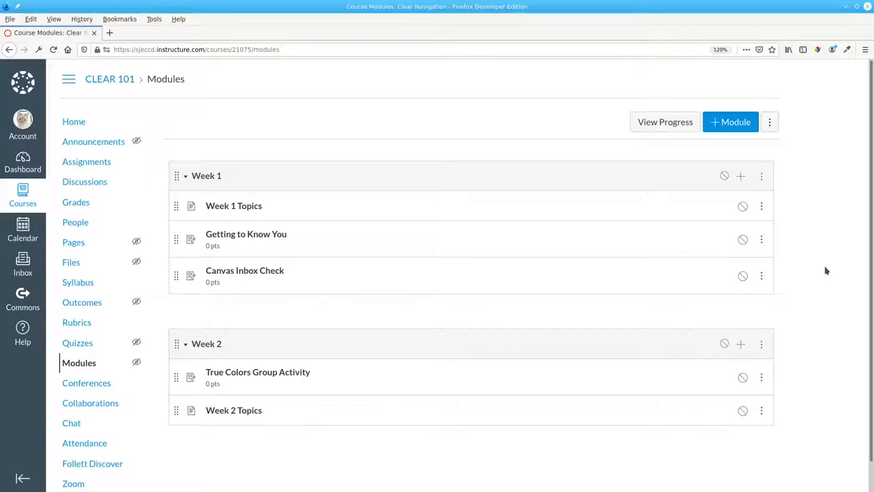
{"action": "mouse_move", "coordinate": [262, 194]}
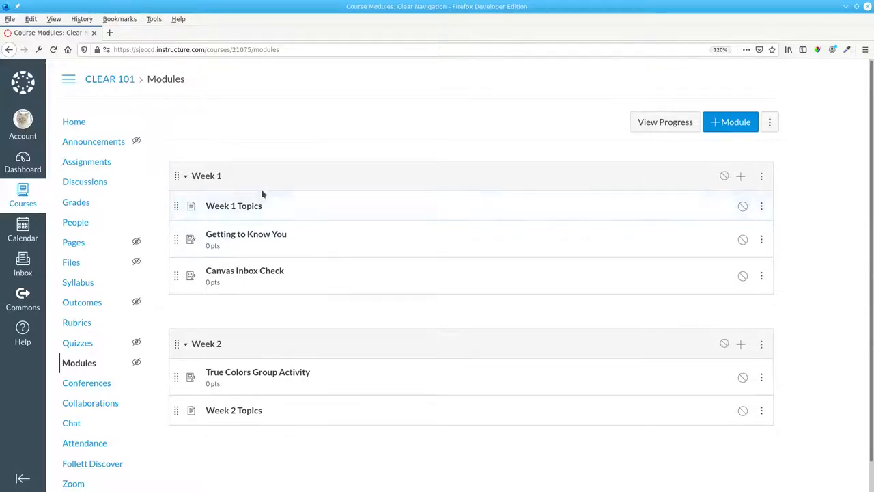
Walk from Week 1 Topics through the module items with Next/Previous to True Colors Group Activity, then back to Modules
{"action": "left_click", "coordinate": [234, 205]}
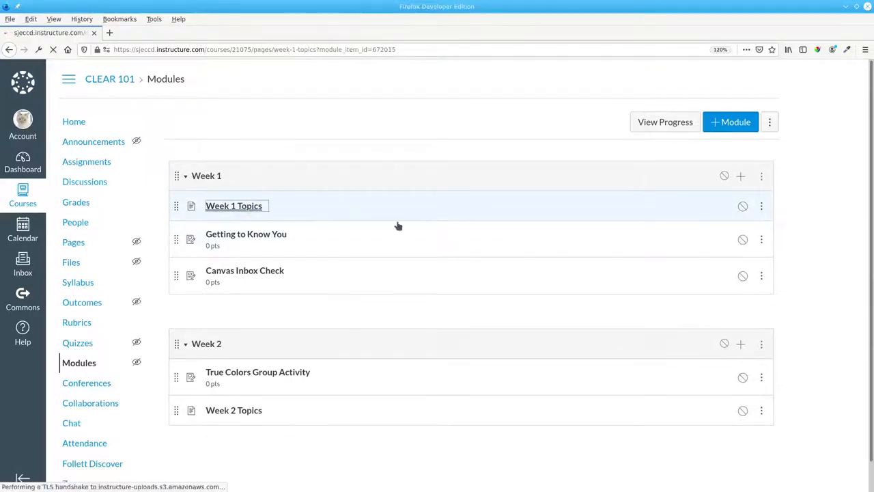
{"action": "left_click", "coordinate": [234, 205]}
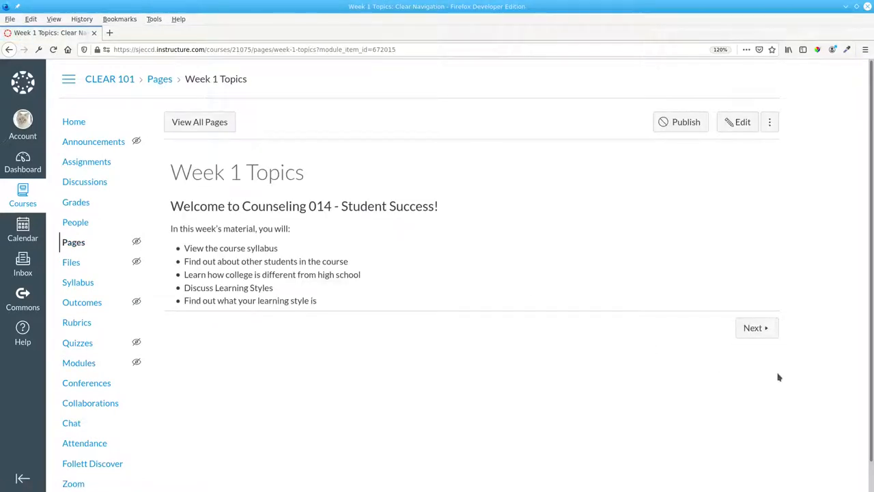
{"action": "mouse_move", "coordinate": [752, 328]}
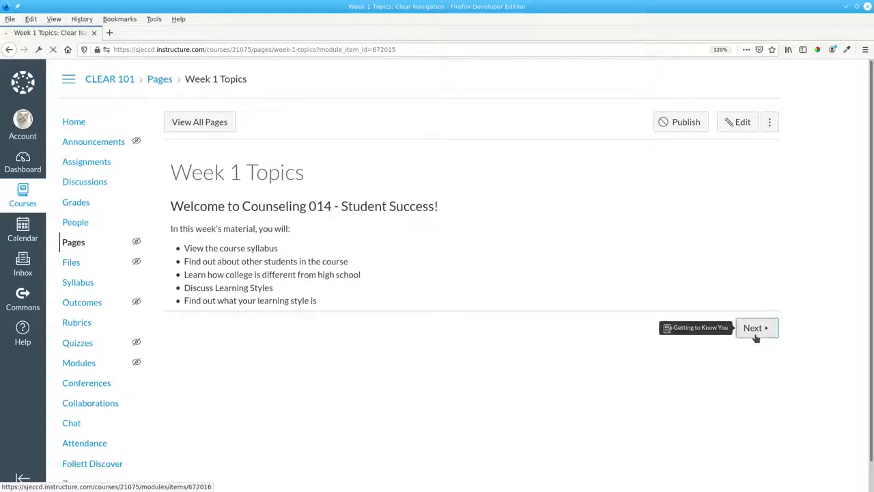
{"action": "left_click", "coordinate": [753, 328]}
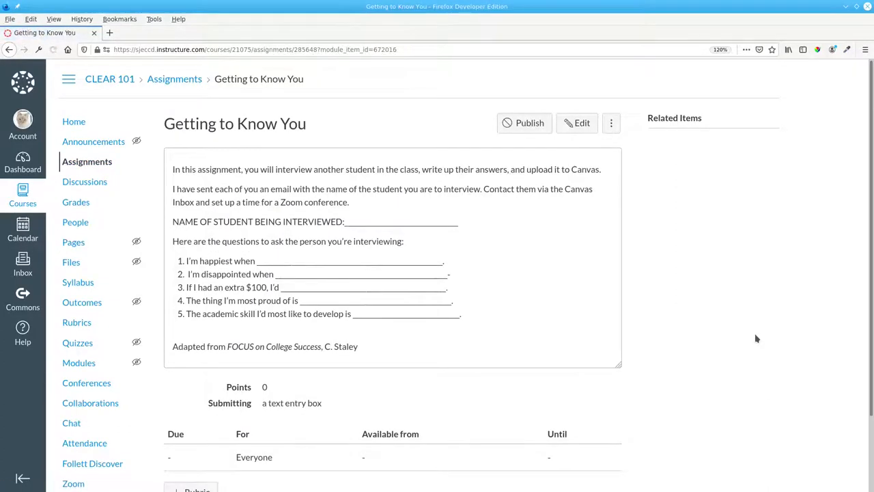
{"action": "scroll", "scroll_direction": "down", "scroll_amount": 3}
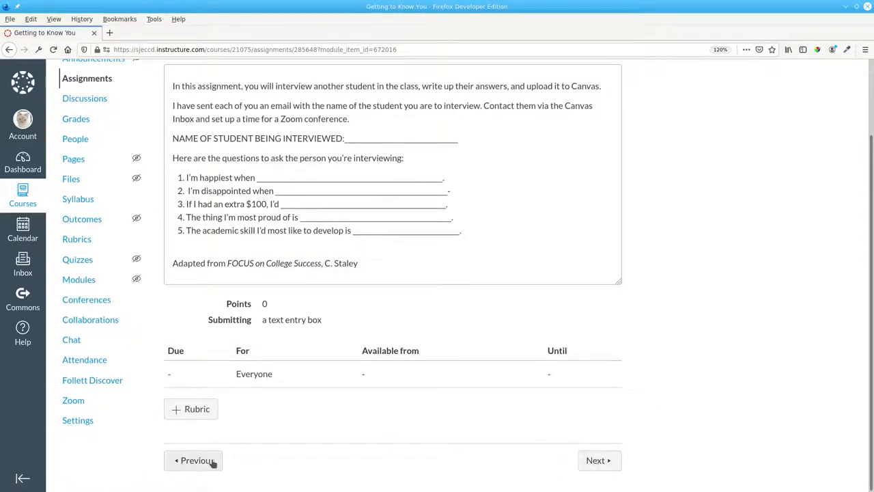
{"action": "mouse_move", "coordinate": [197, 459]}
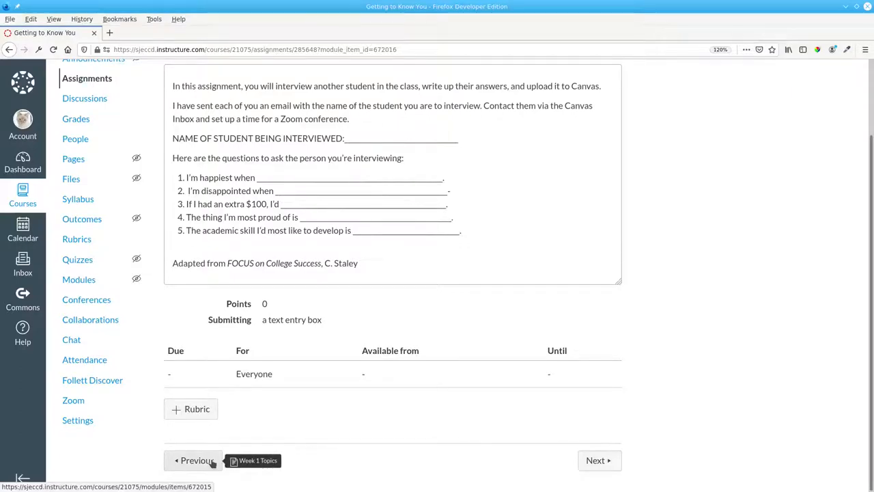
{"action": "left_click", "coordinate": [595, 459]}
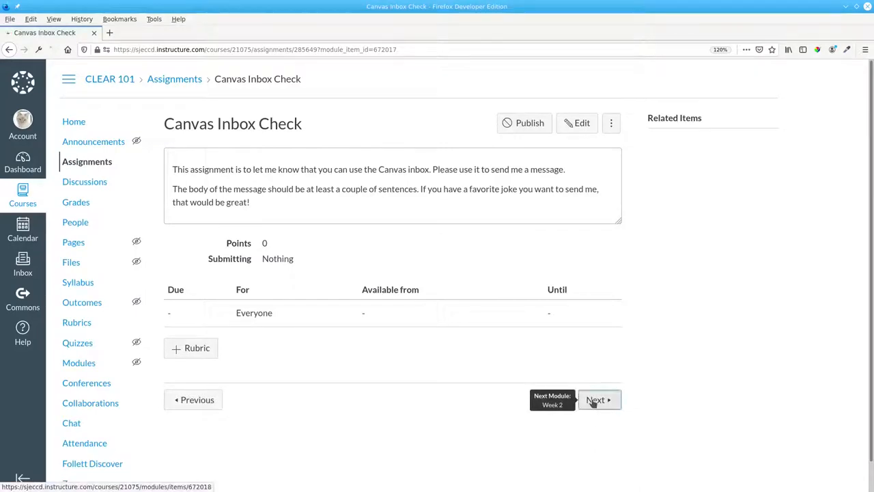
{"action": "left_click", "coordinate": [595, 399]}
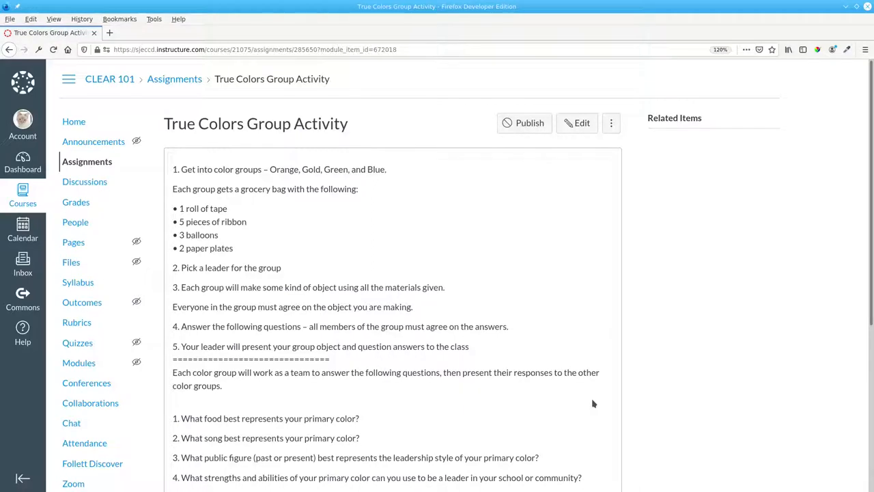
{"action": "left_click", "coordinate": [80, 363]}
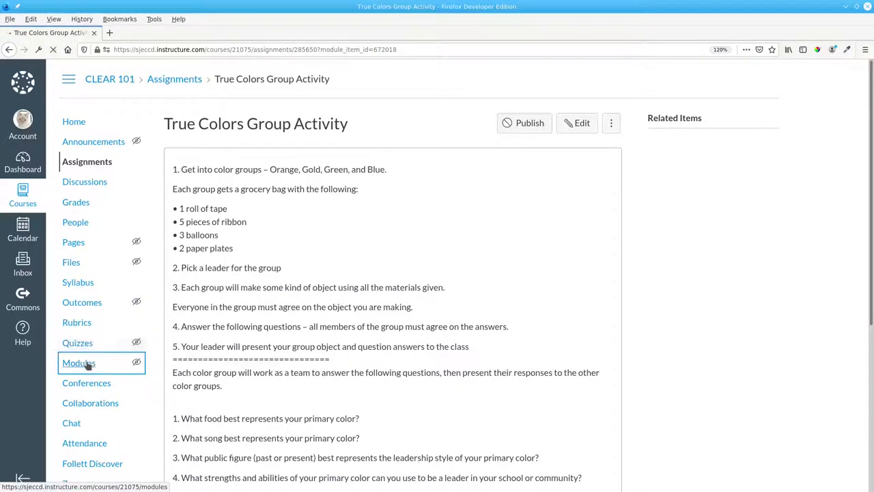
Reopen the Modules page showing Week 1 and Week 2 with their items
{"action": "left_click", "coordinate": [80, 363]}
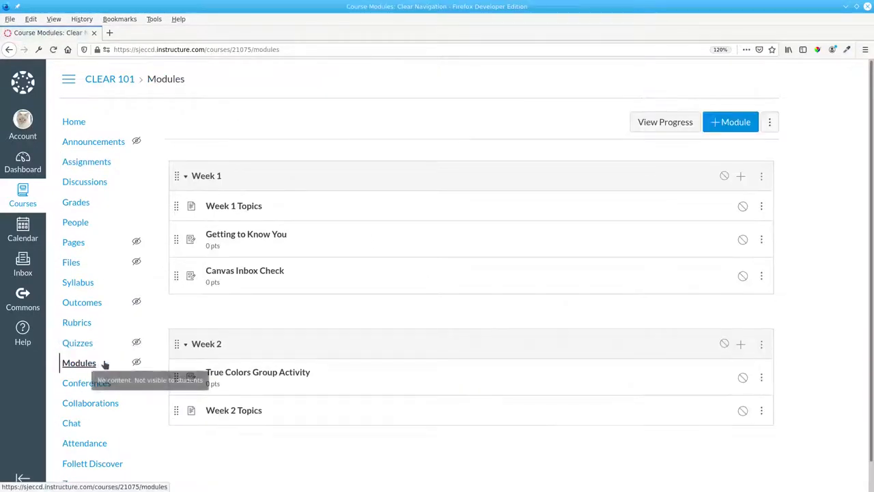
{"action": "mouse_move", "coordinate": [416, 403]}
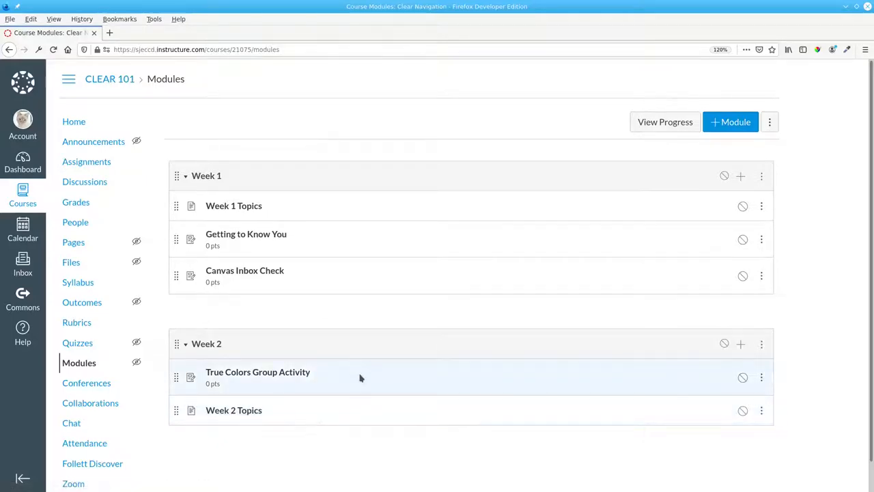
{"action": "mouse_move", "coordinate": [379, 384]}
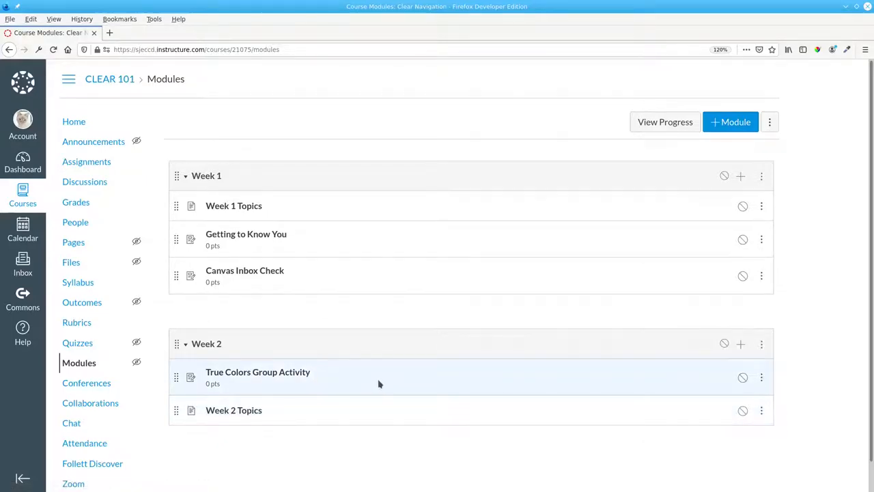
{"action": "mouse_move", "coordinate": [177, 420]}
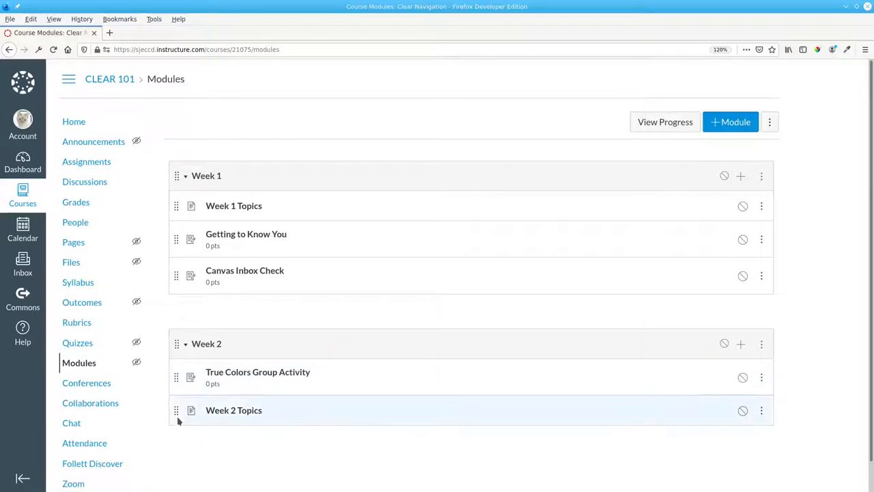
{"action": "mouse_move", "coordinate": [176, 410]}
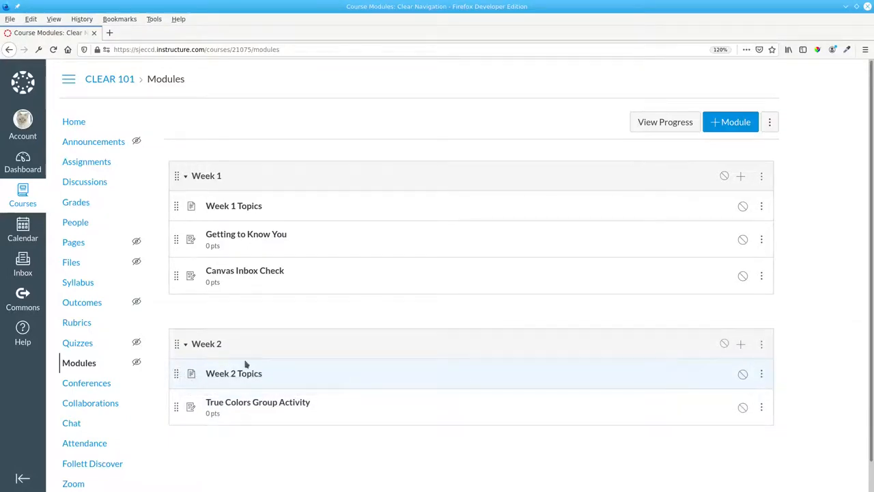
{"action": "mouse_move", "coordinate": [345, 341]}
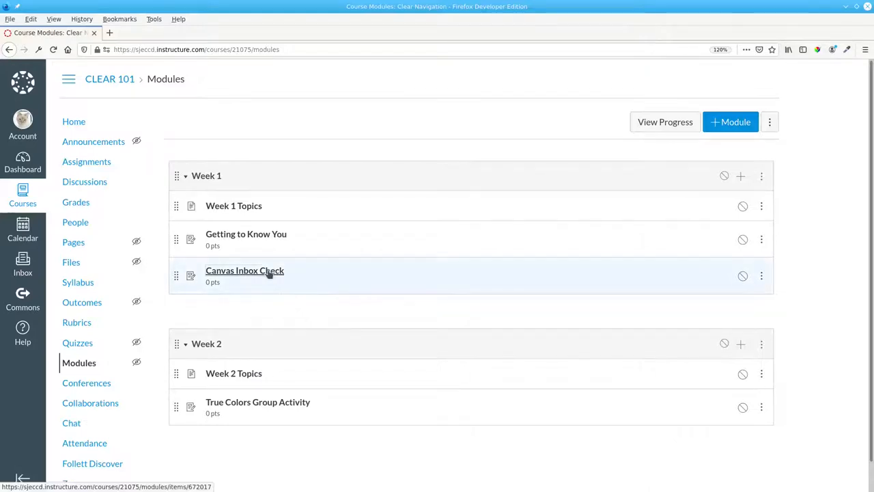
View the Canvas Inbox Check assignment and move on toward the WRONG 101 course
{"action": "left_click", "coordinate": [245, 271]}
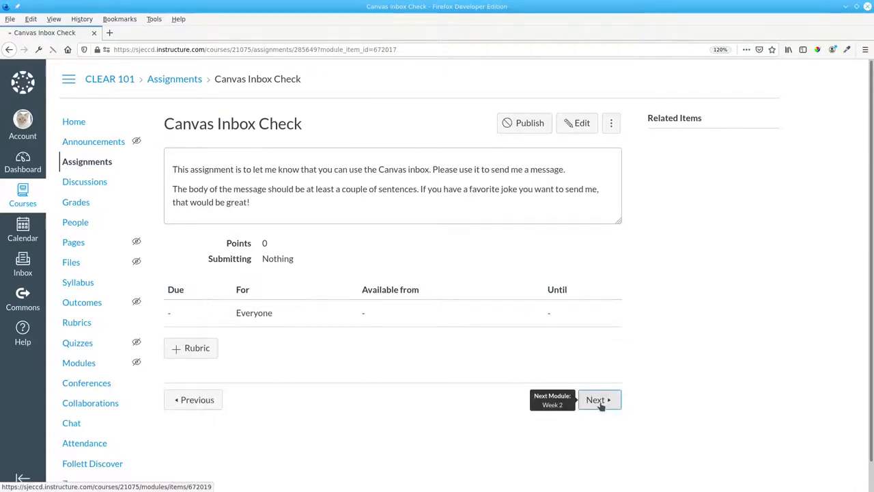
{"action": "left_click", "coordinate": [595, 399]}
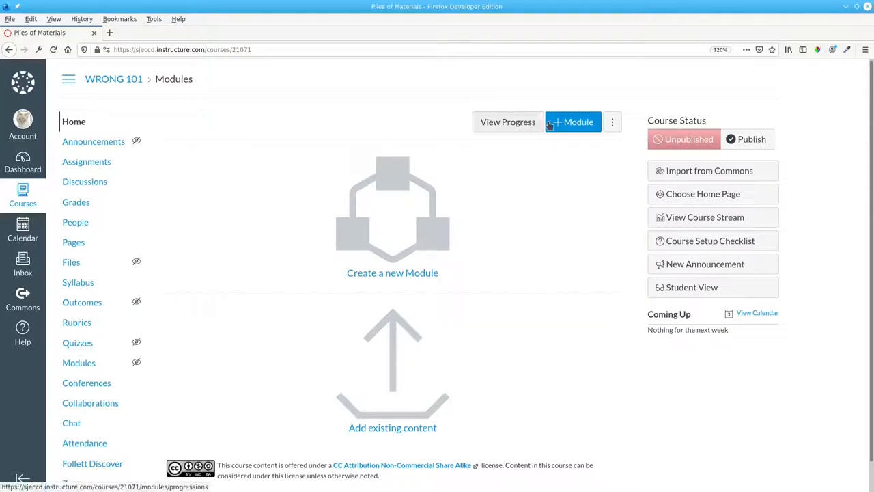
Add two empty modules named Week 1 and Week 2 to WRONG 101
{"action": "left_click", "coordinate": [574, 122]}
{"action": "type", "text": "W"}
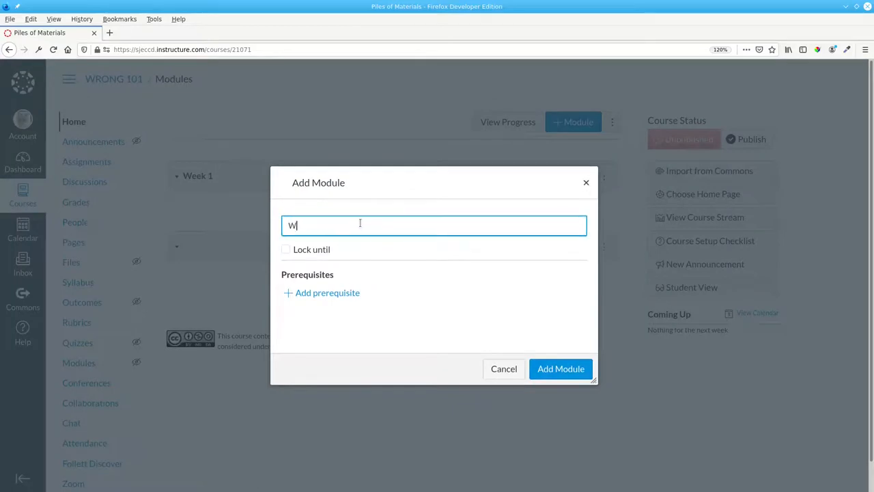
{"action": "left_click", "coordinate": [560, 369]}
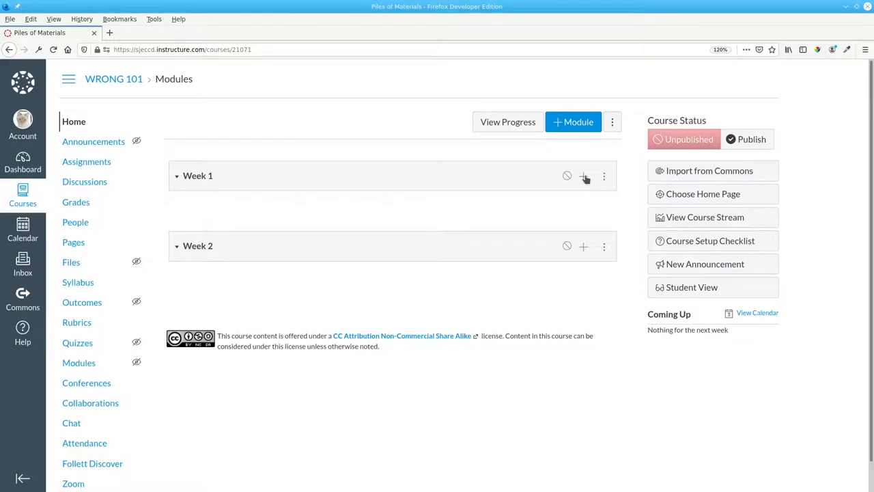
Add the Week 1 Topics page as the first item of Week 1
{"action": "left_click", "coordinate": [584, 177]}
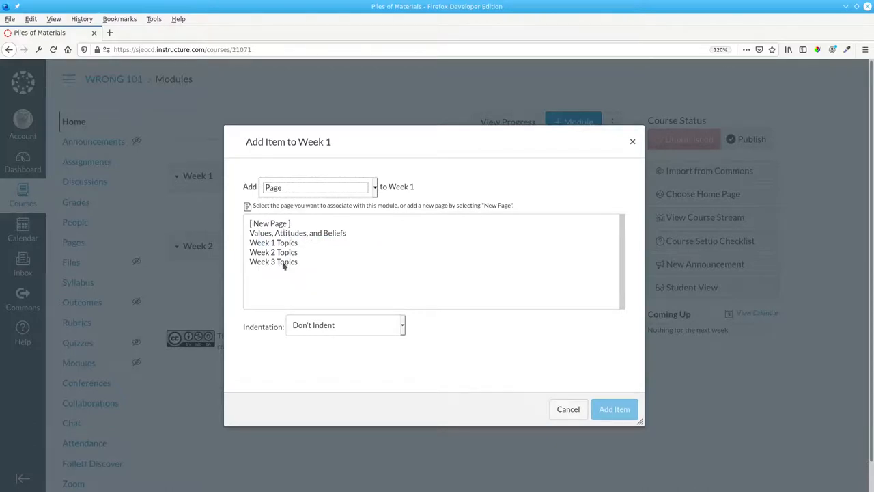
{"action": "left_click", "coordinate": [273, 244]}
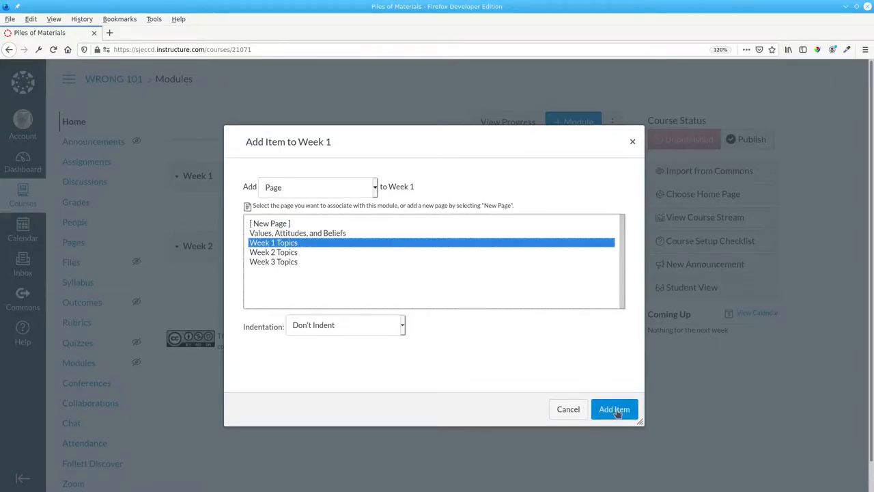
{"action": "left_click", "coordinate": [614, 410]}
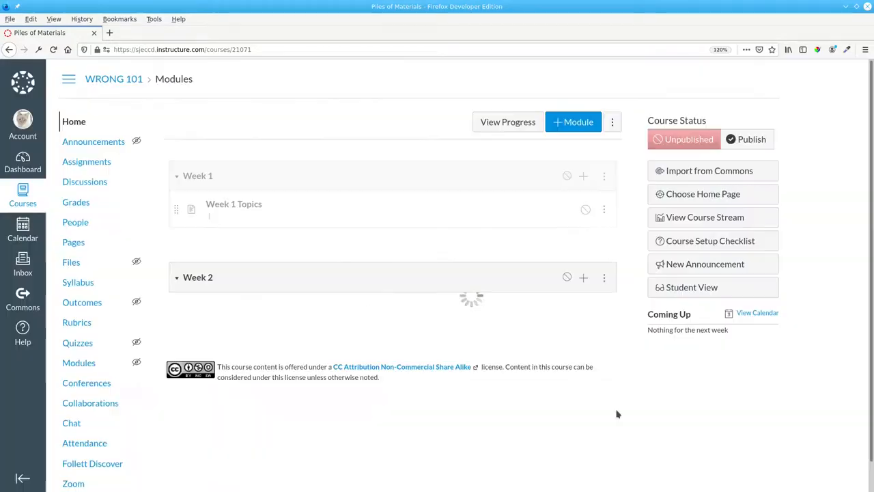
Add the Getting to Know You and Canvas Inbox Check assignments to Week 1
{"action": "left_click", "coordinate": [585, 209]}
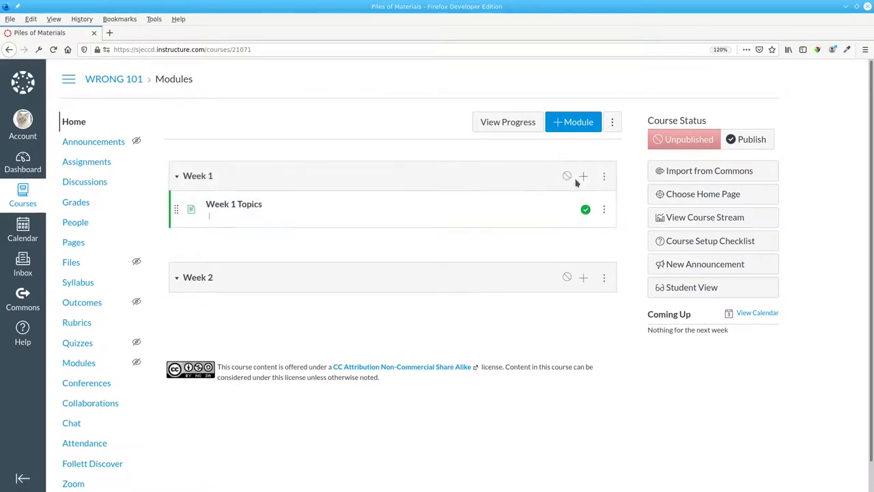
{"action": "left_click", "coordinate": [582, 176]}
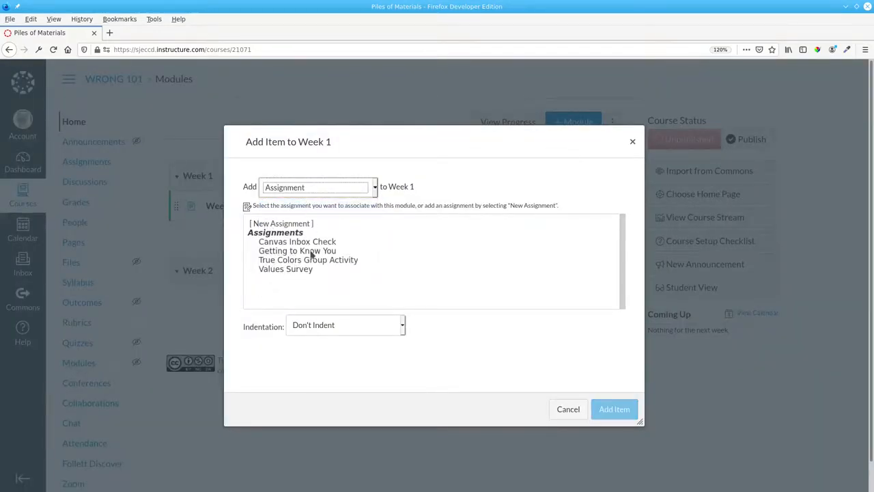
{"action": "left_click", "coordinate": [298, 250]}
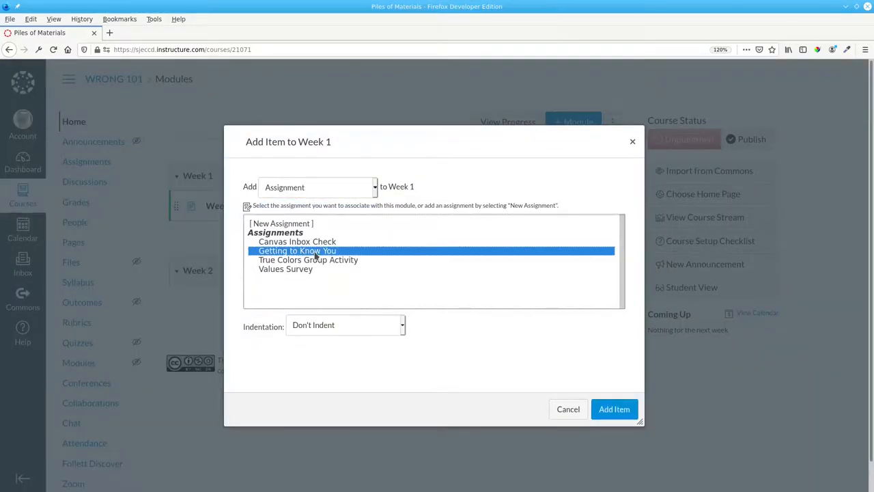
{"action": "left_click", "coordinate": [614, 409]}
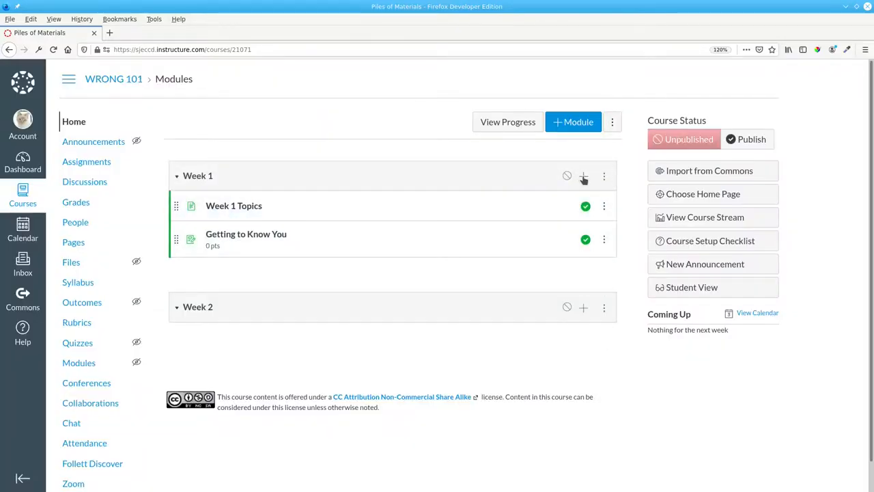
{"action": "left_click", "coordinate": [584, 175]}
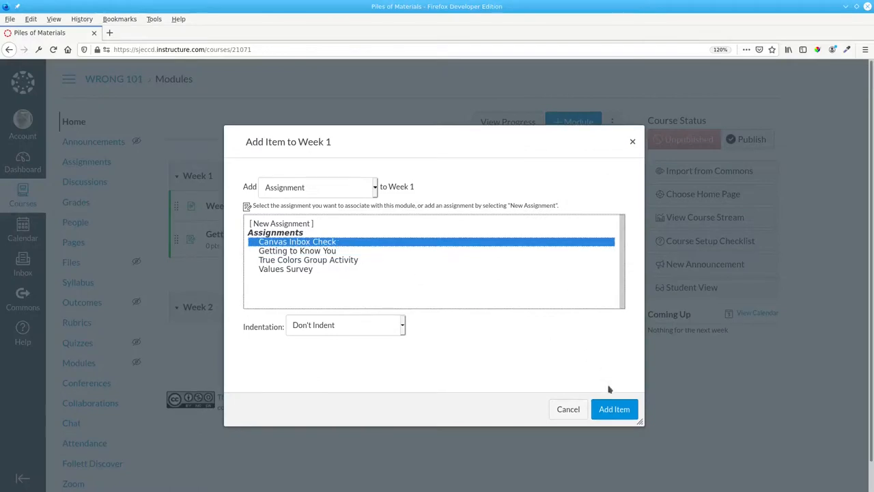
{"action": "left_click", "coordinate": [613, 408]}
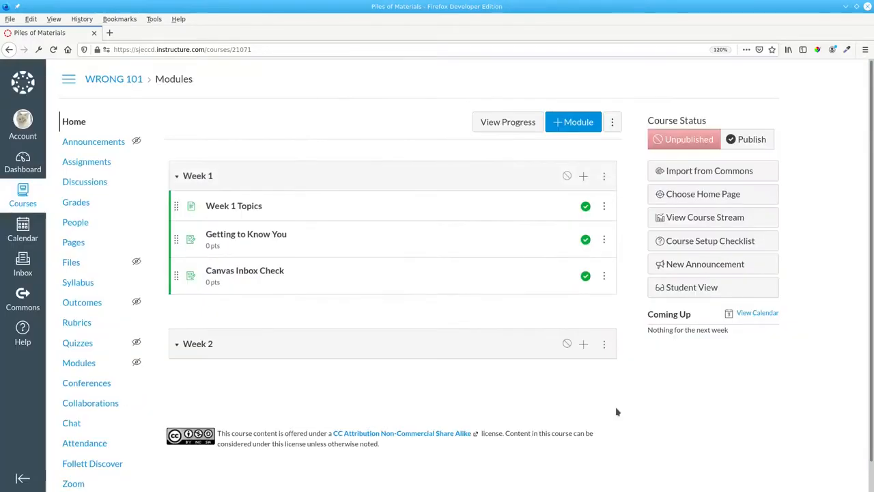
Add the Week 2 Topics page as the first item of Week 2
{"action": "left_click", "coordinate": [583, 344]}
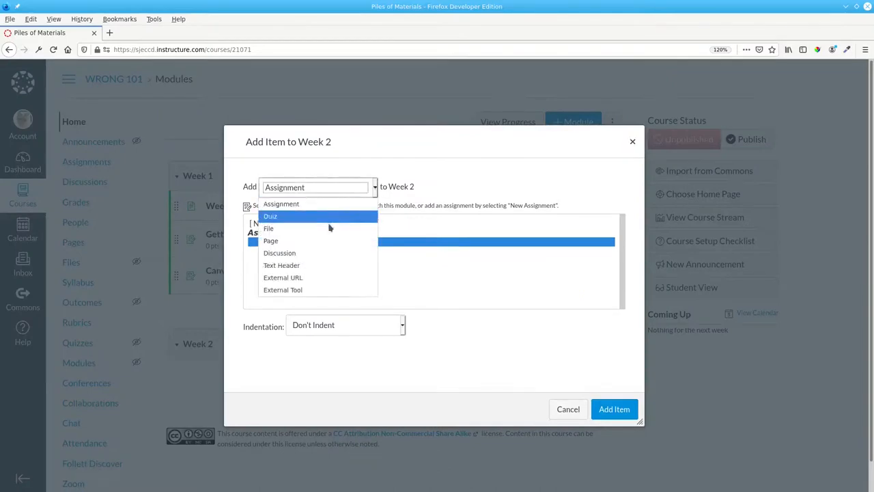
{"action": "left_click", "coordinate": [270, 241]}
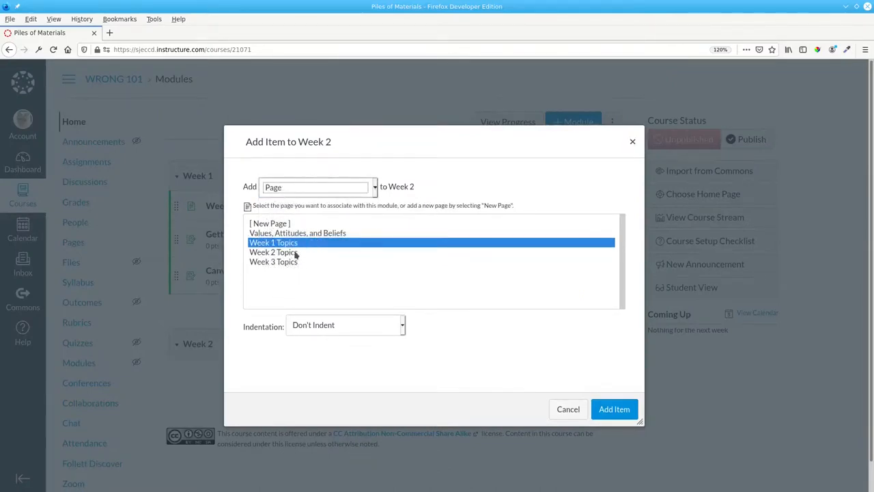
{"action": "left_click", "coordinate": [273, 251]}
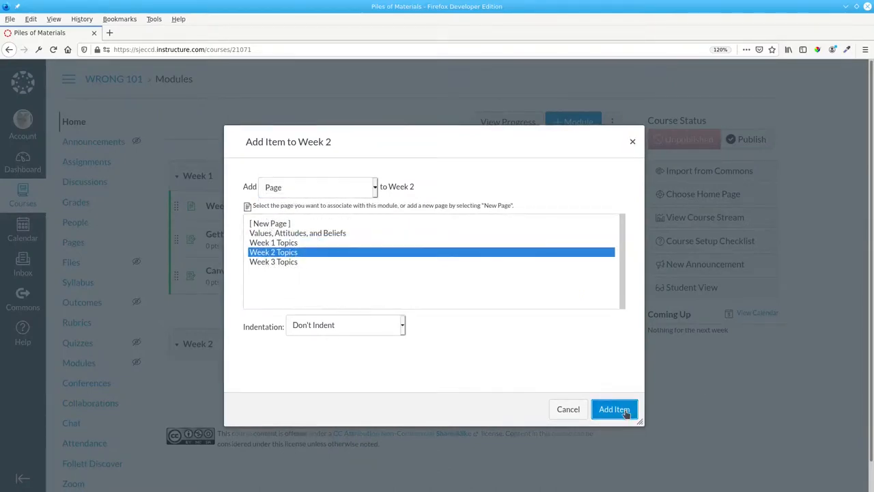
{"action": "left_click", "coordinate": [615, 409]}
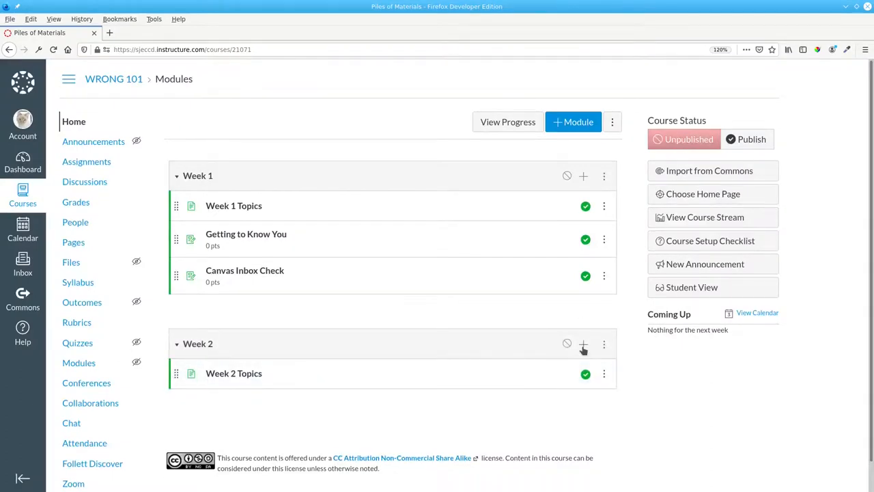
Add the True Colors Group Activity assignment to Week 2 after the topics page
{"action": "left_click", "coordinate": [585, 344]}
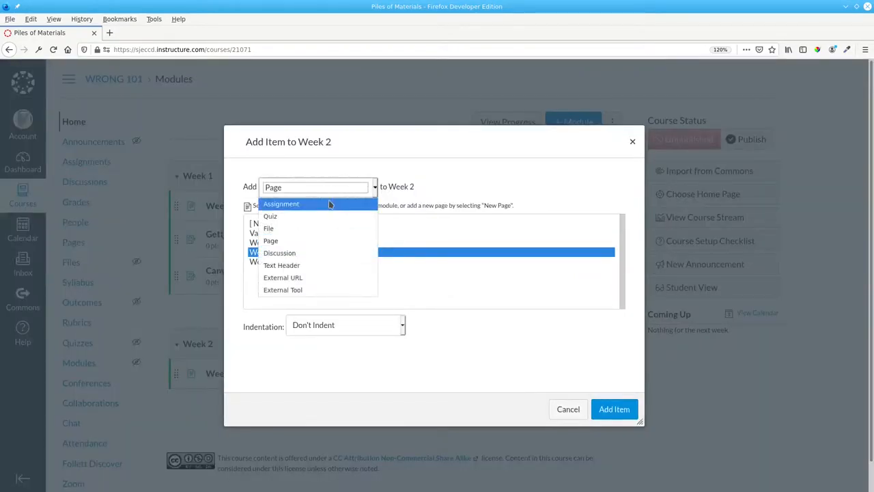
{"action": "left_click", "coordinate": [281, 204]}
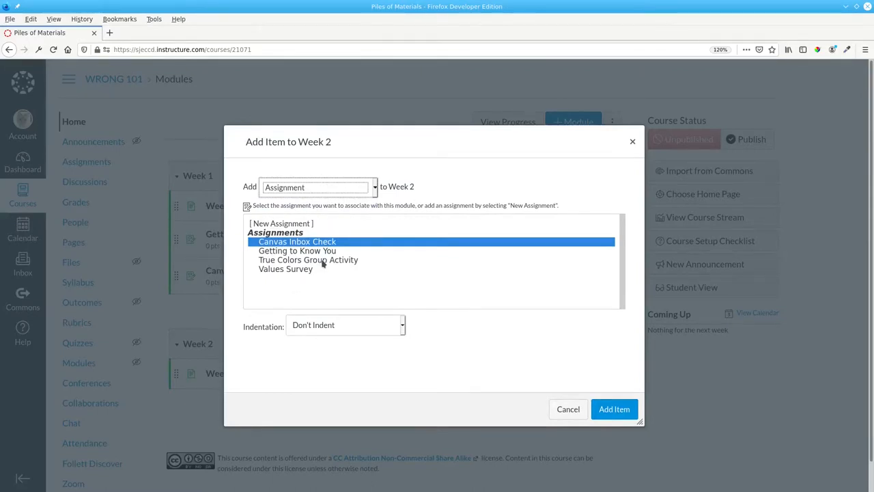
{"action": "left_click", "coordinate": [613, 410]}
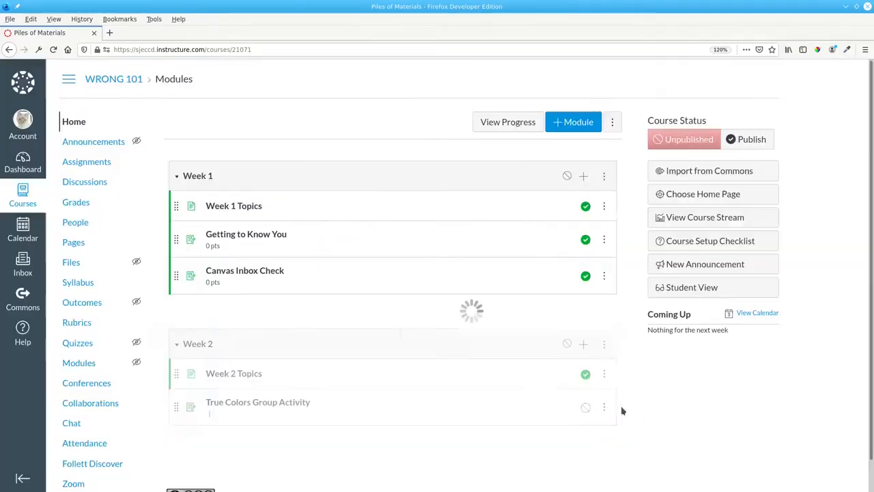